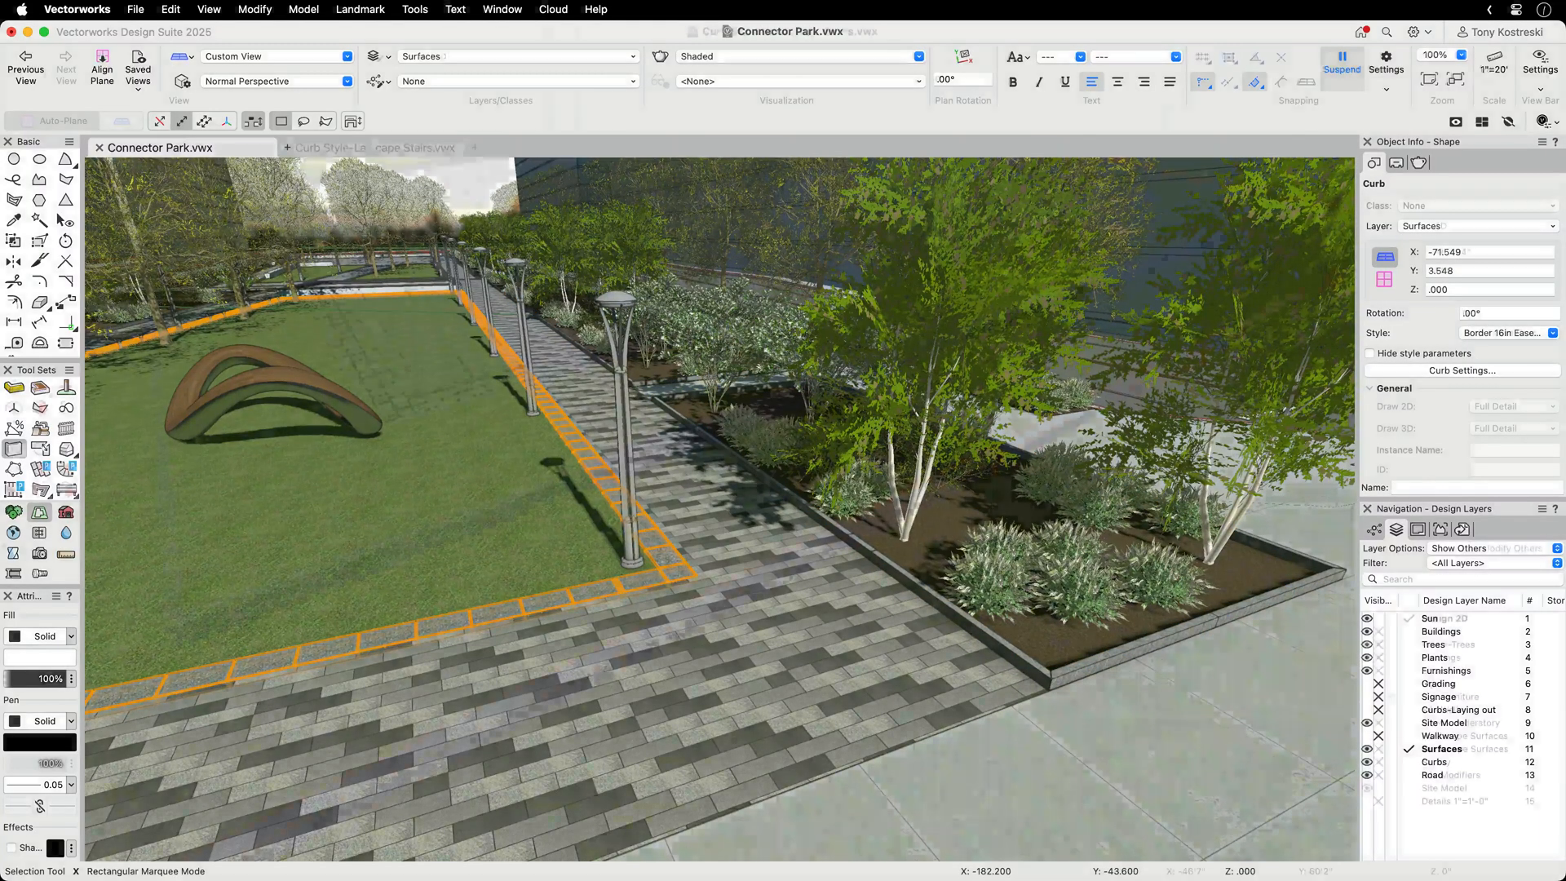
- Show the Connector Park lawn areas in Top/Plan, ready for Border 16in Eased Granite curbs
click(370, 147)
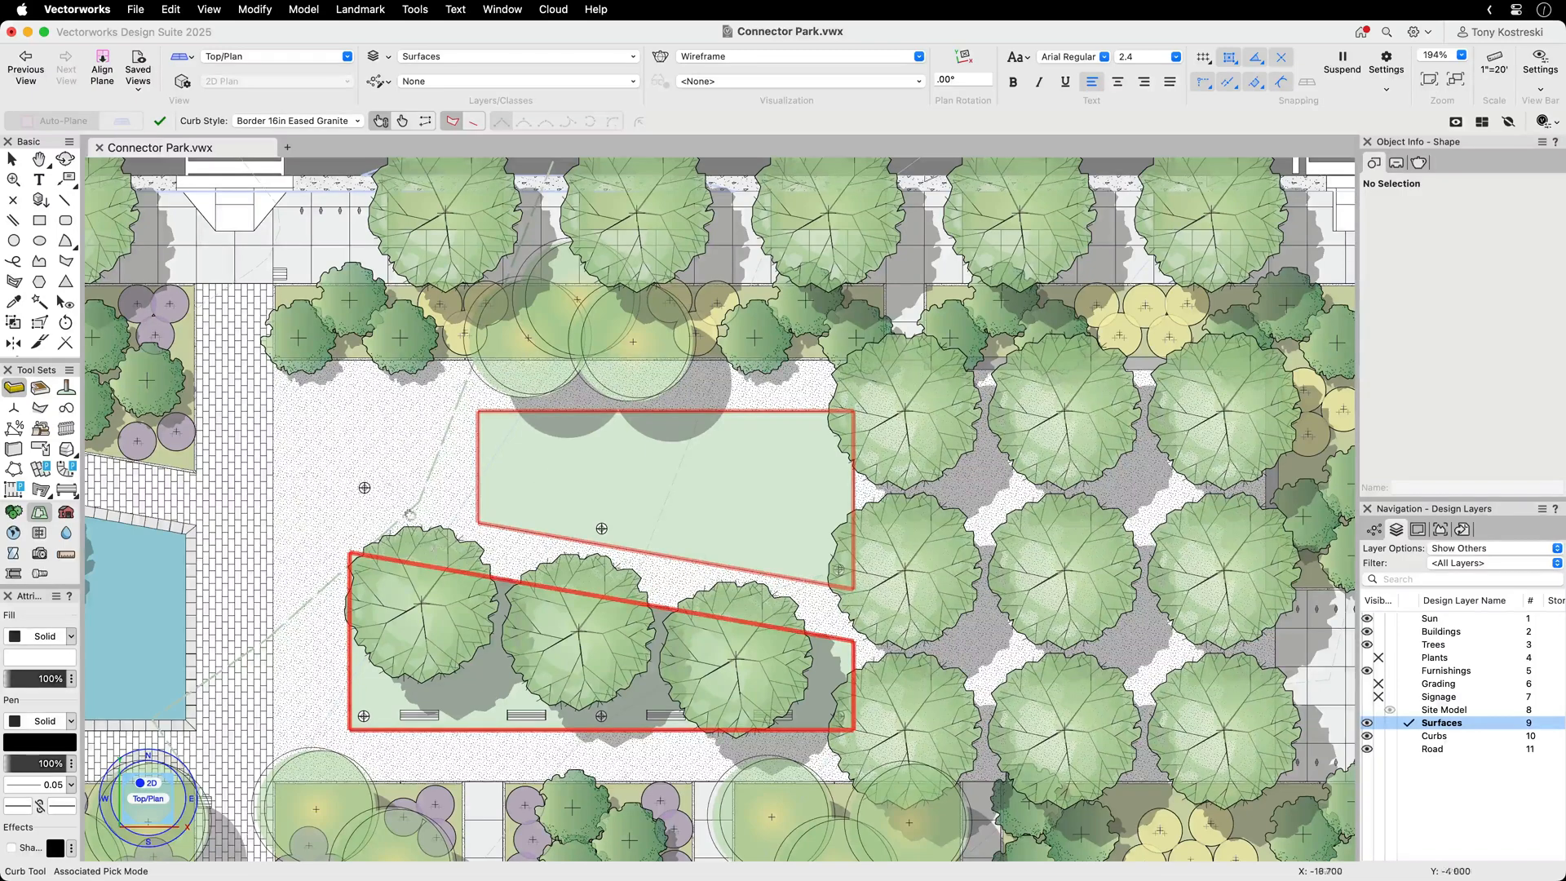
- Activate the Site Model layer in split Rotated Top/Plan and shaded 3D views
click(599, 644)
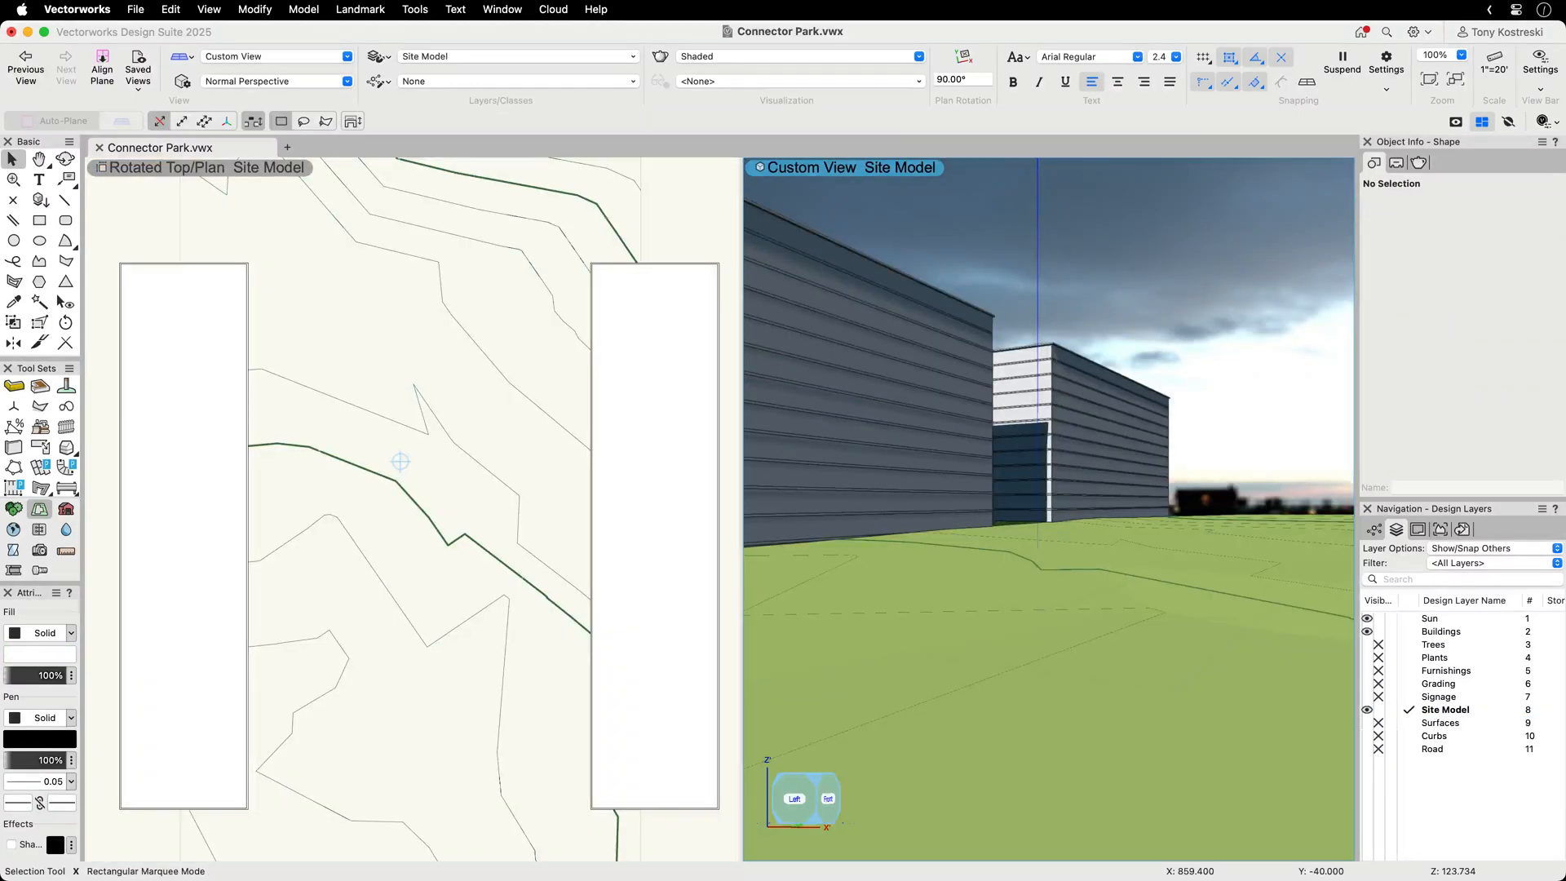
- Select the site model and make Curbs-Laying out the active layer
click(1367, 735)
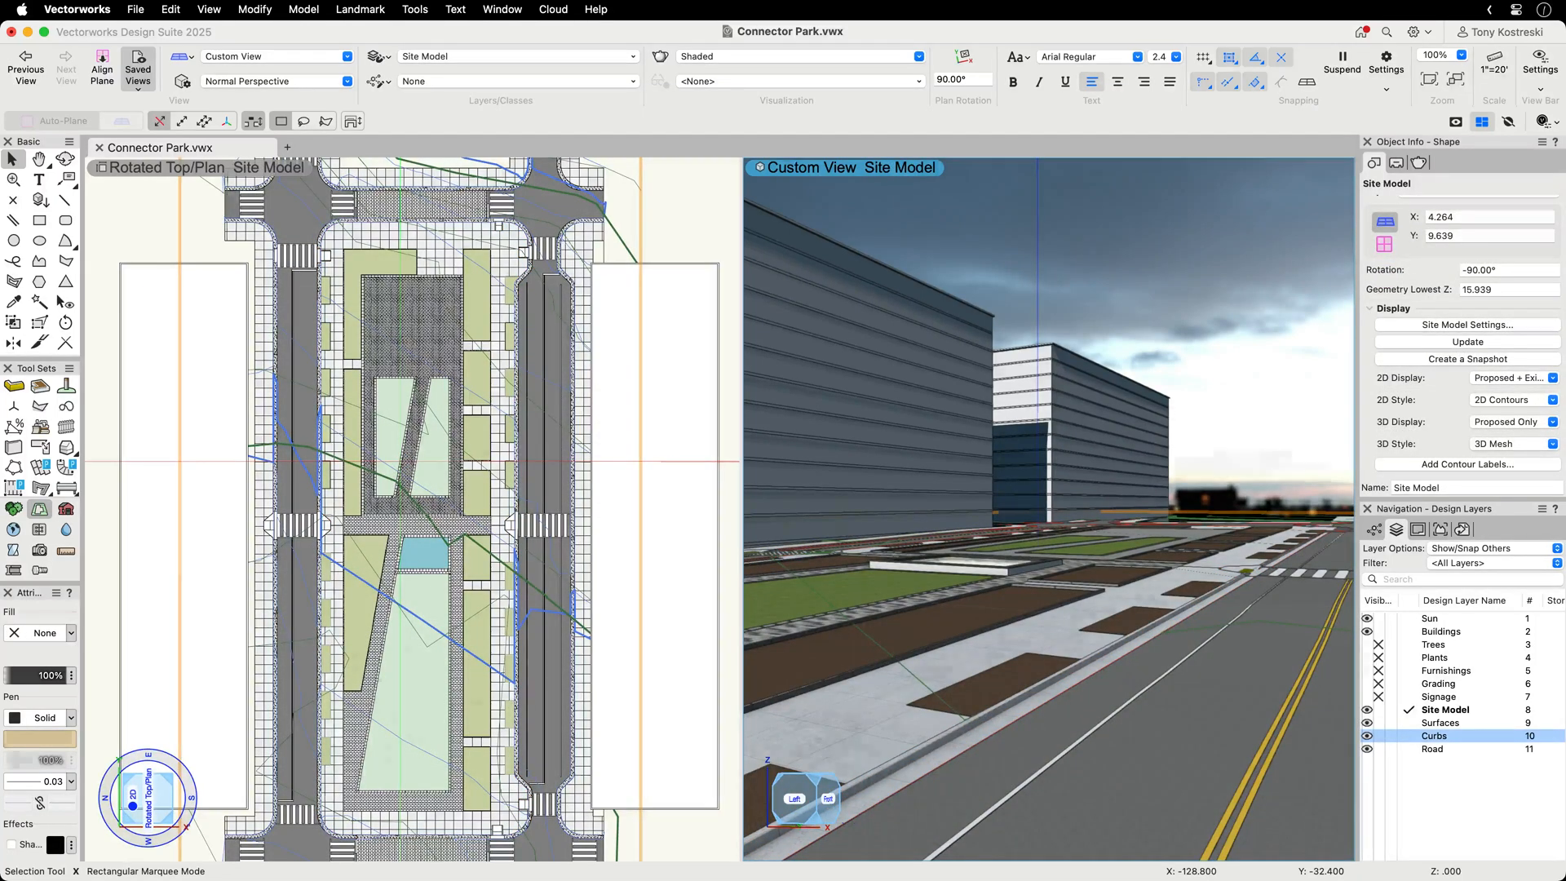
click(1435, 734)
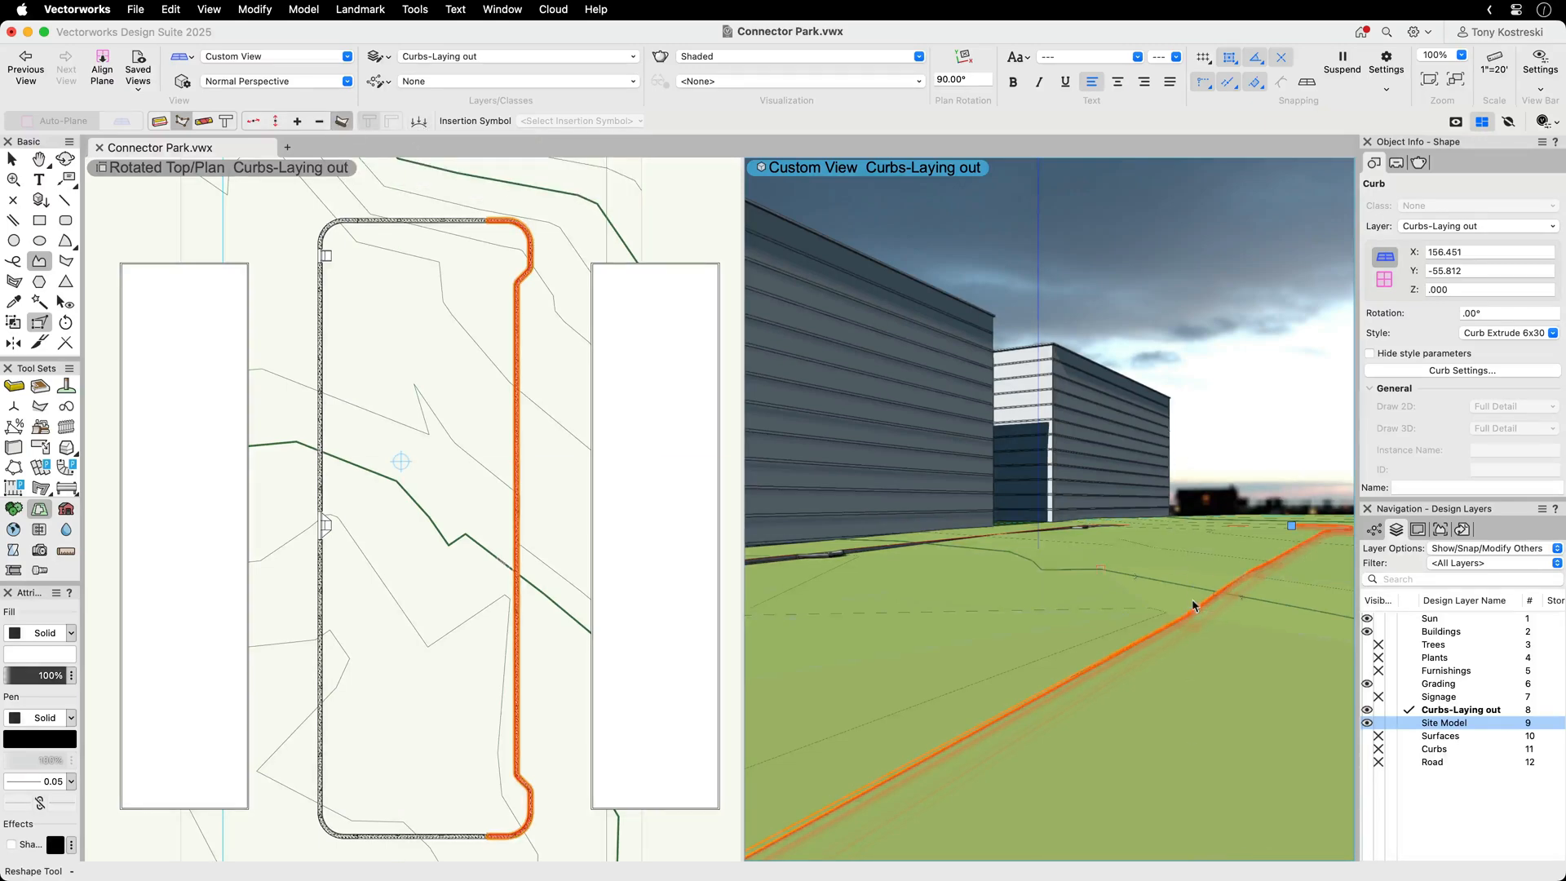
- Try point 3 elevation 19.2, point 4 slope and both modifiers, then cancel
click(1461, 370)
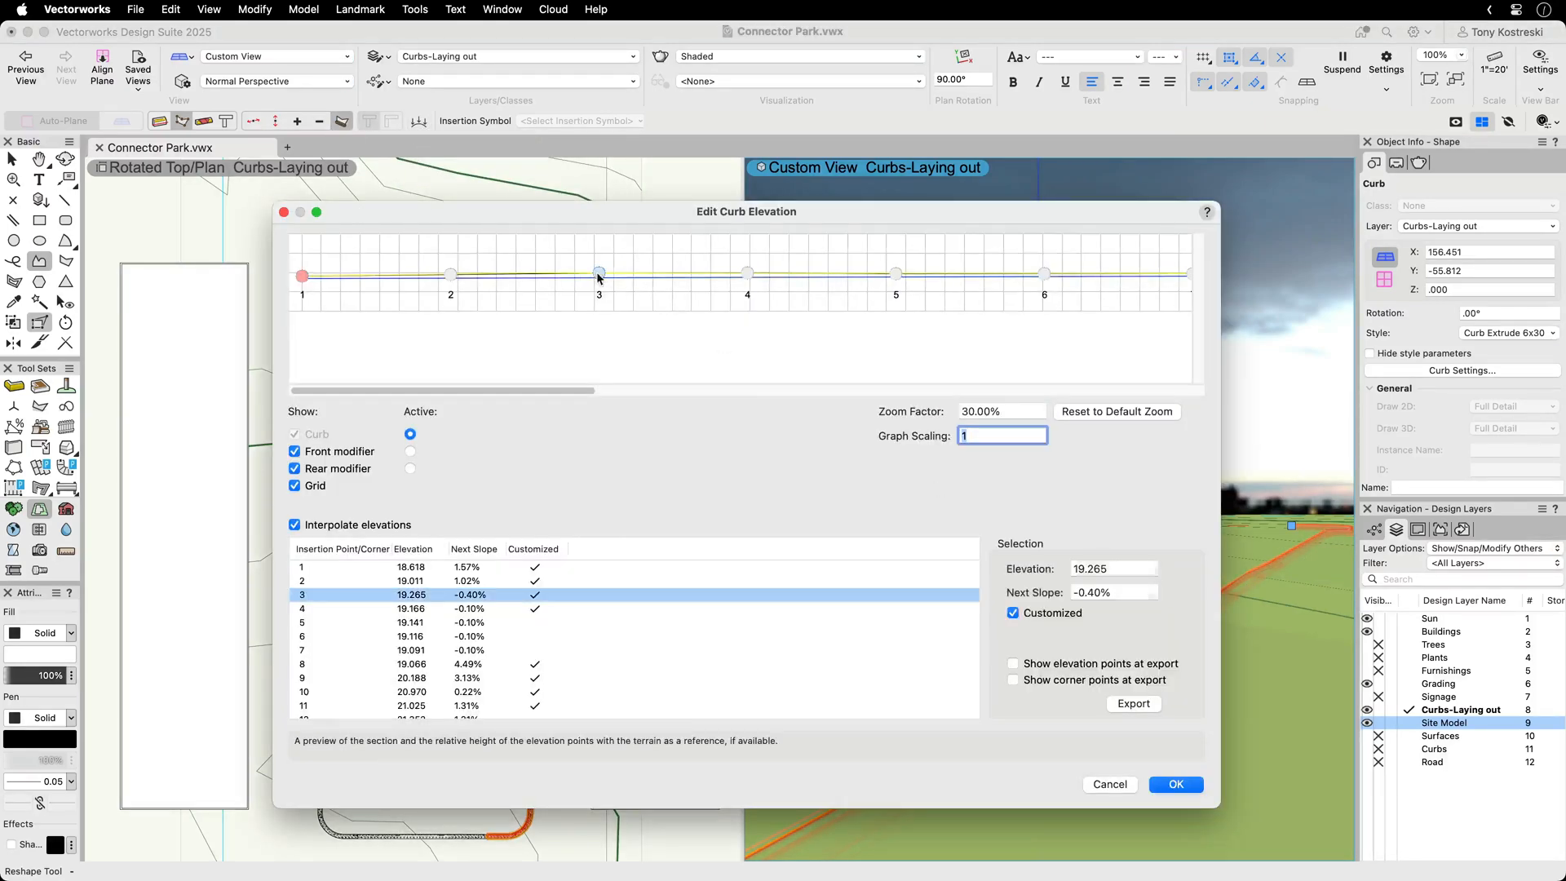
click(1111, 568)
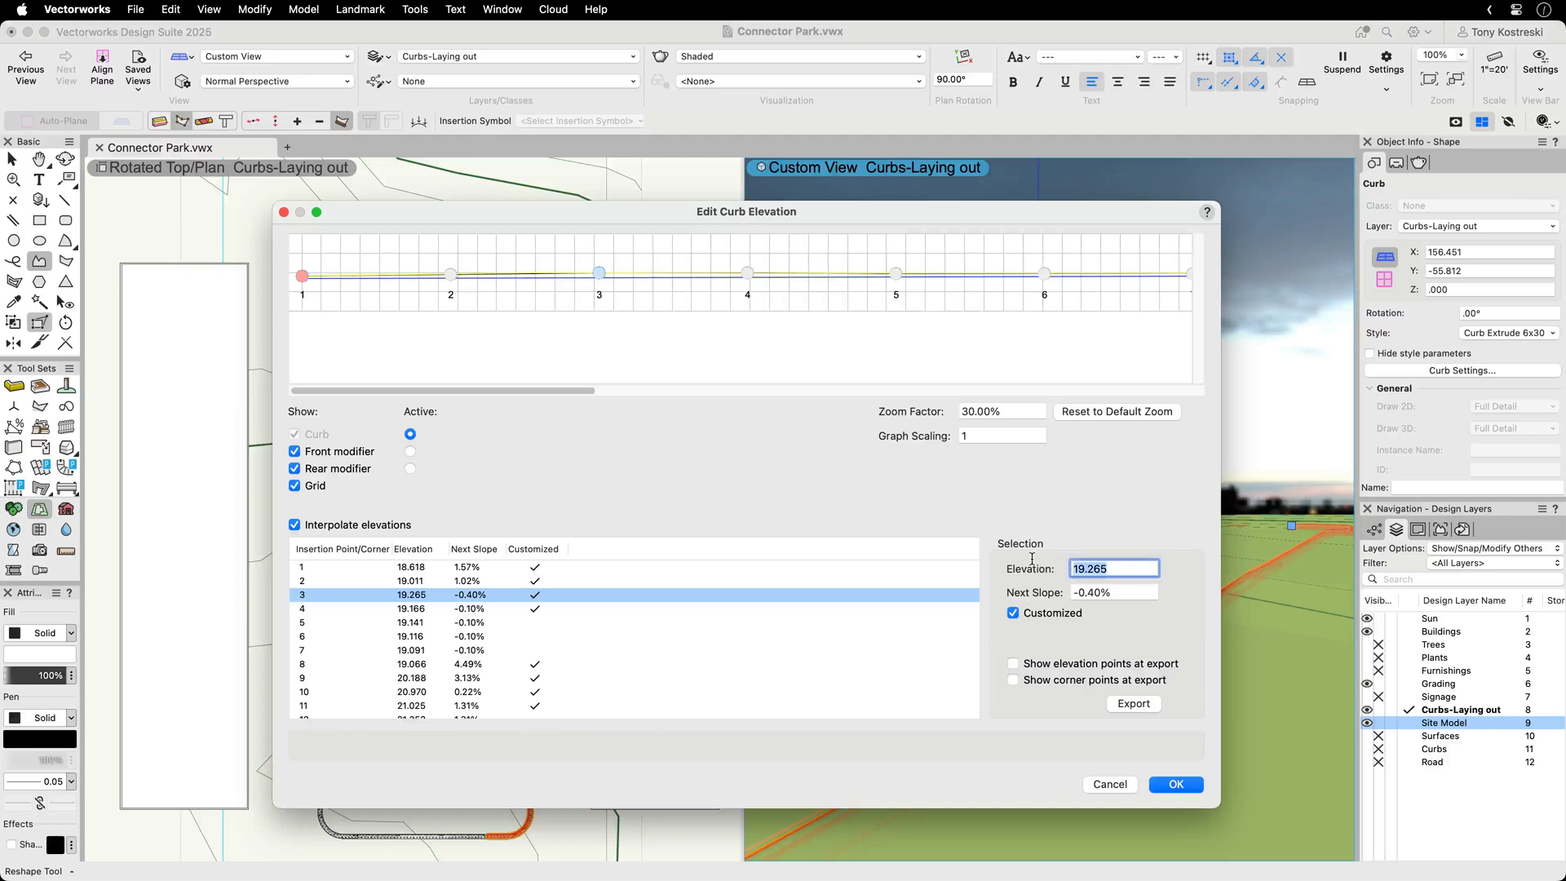
text(19.2)
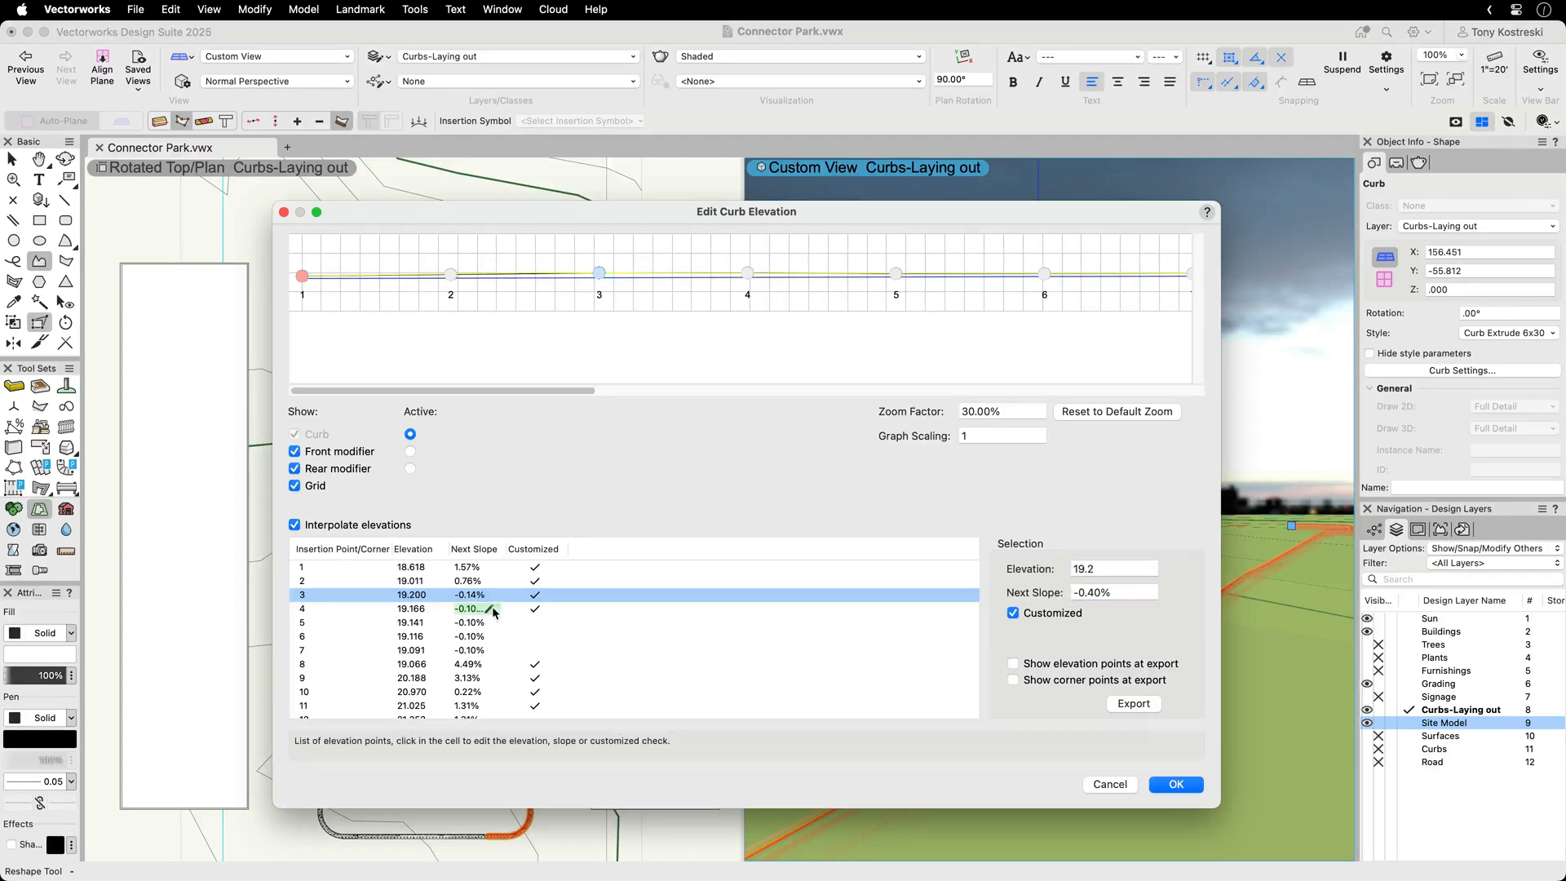
click(469, 608)
text(-2)
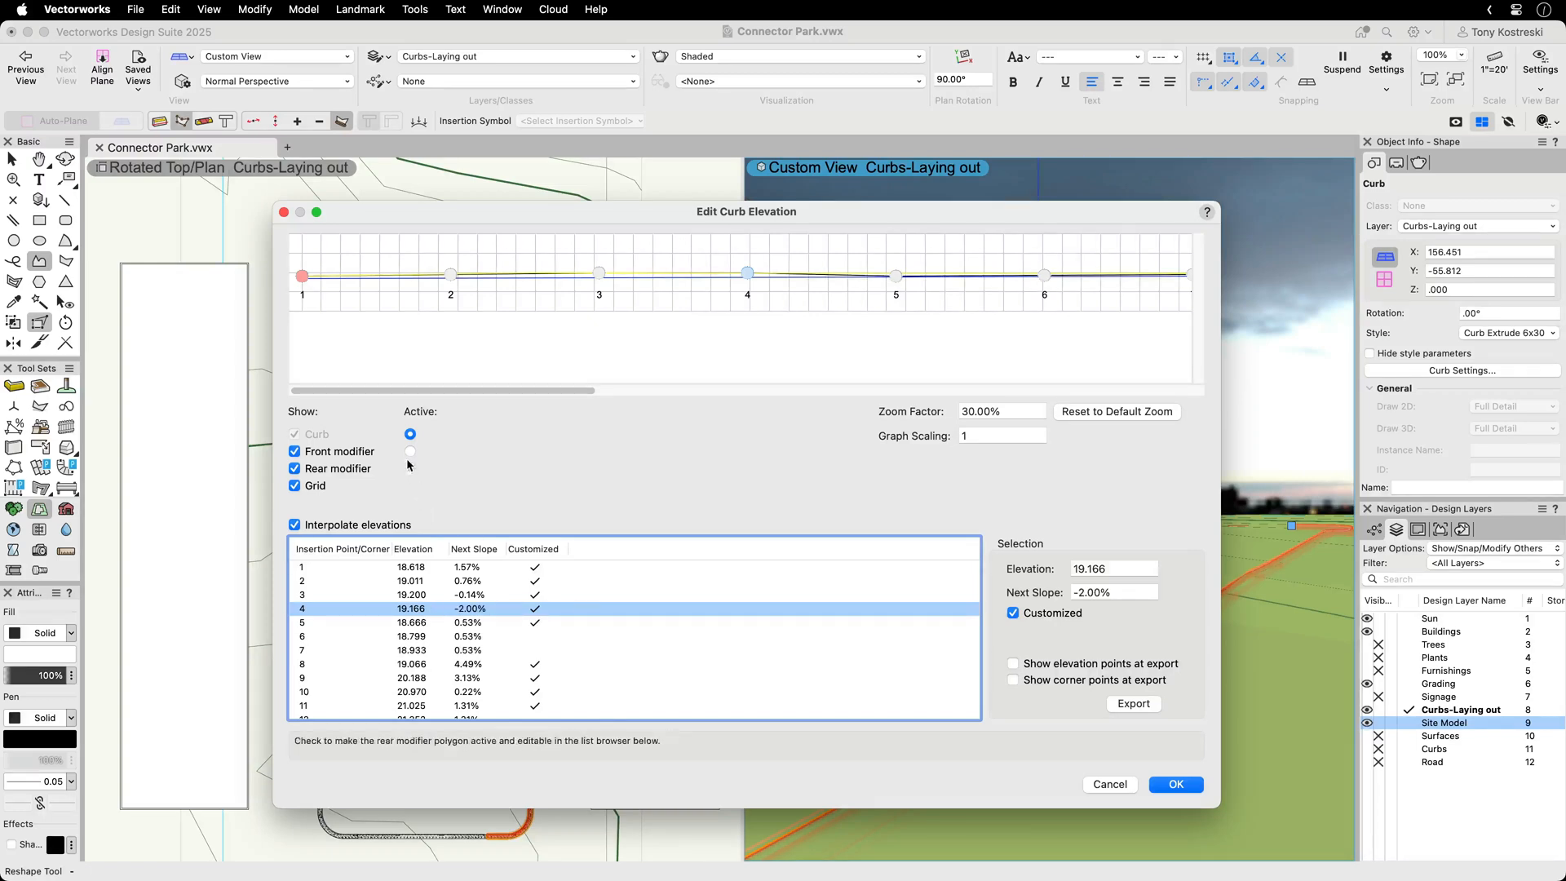
click(410, 451)
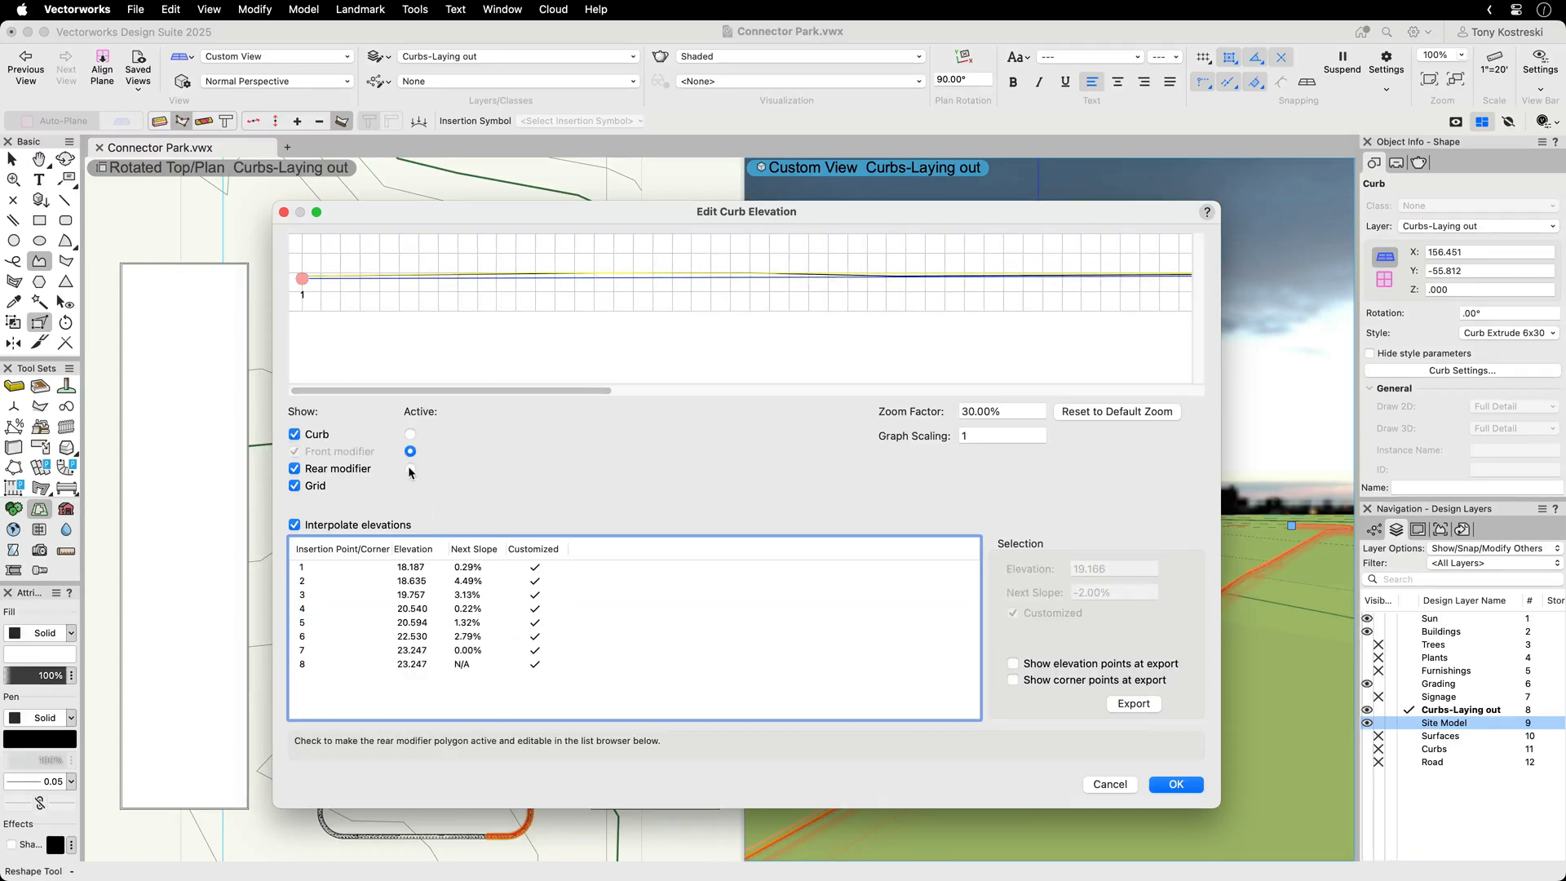
click(409, 450)
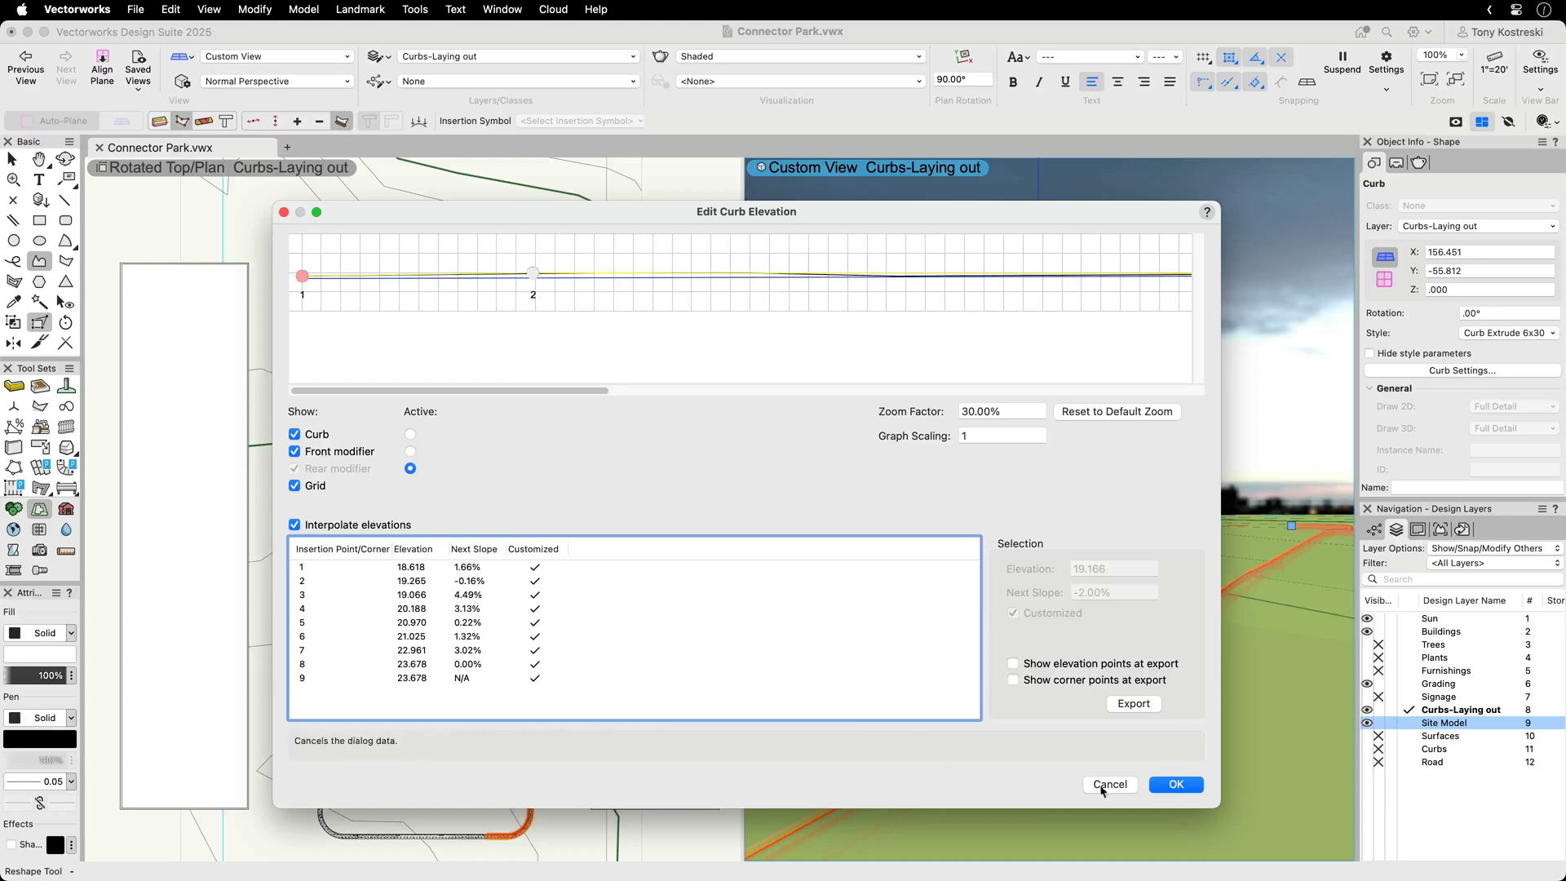
click(1109, 784)
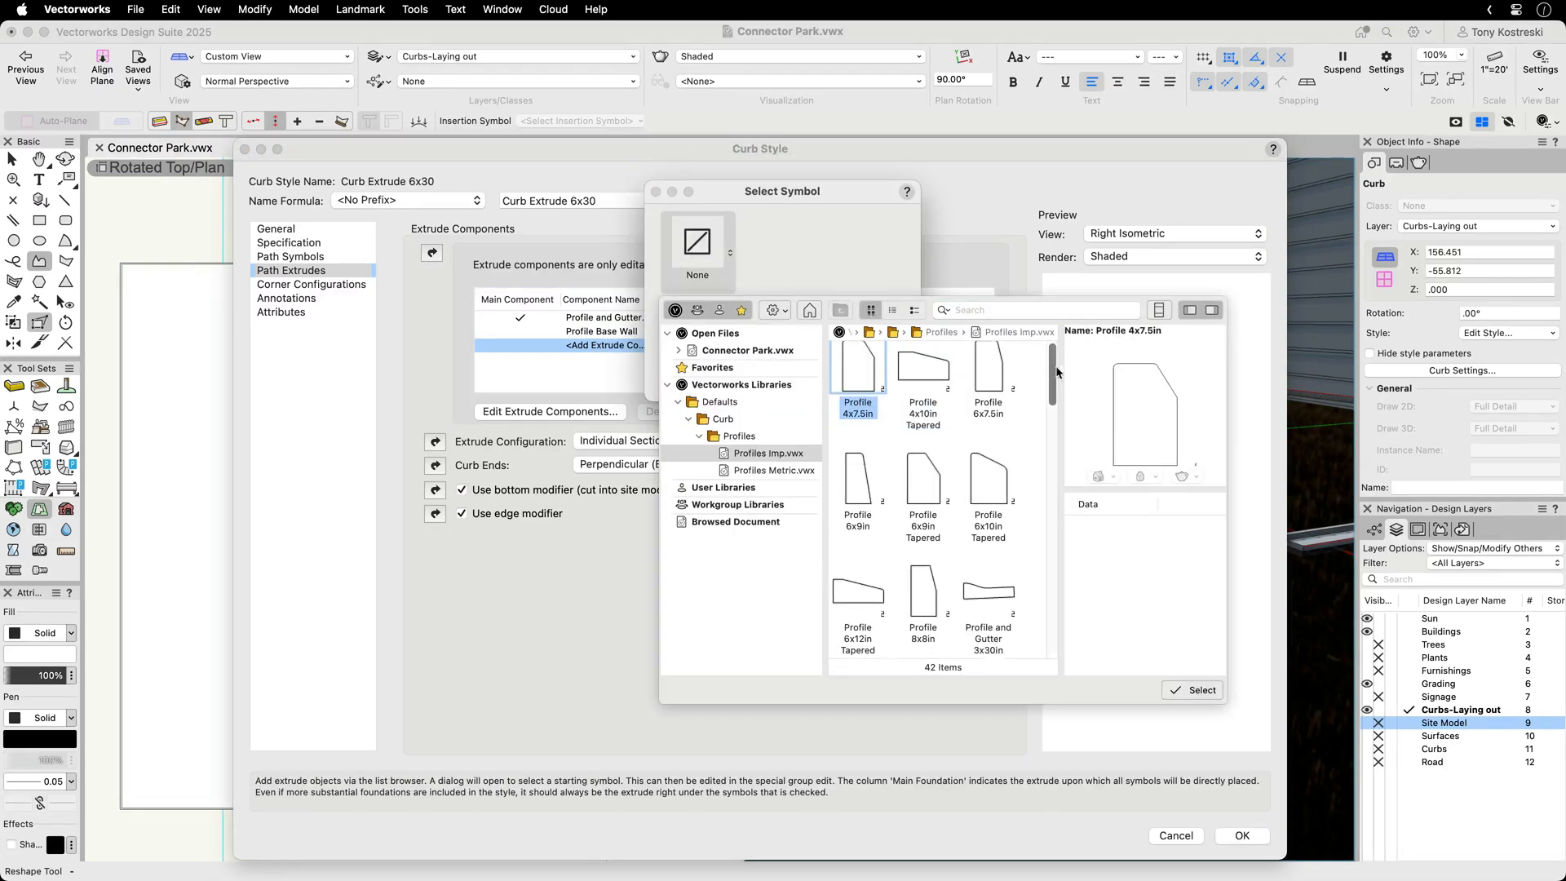
- Browse the Curb Extrude 6x30 profile symbols and Borders Imp paver symbols
scroll(down, 3)
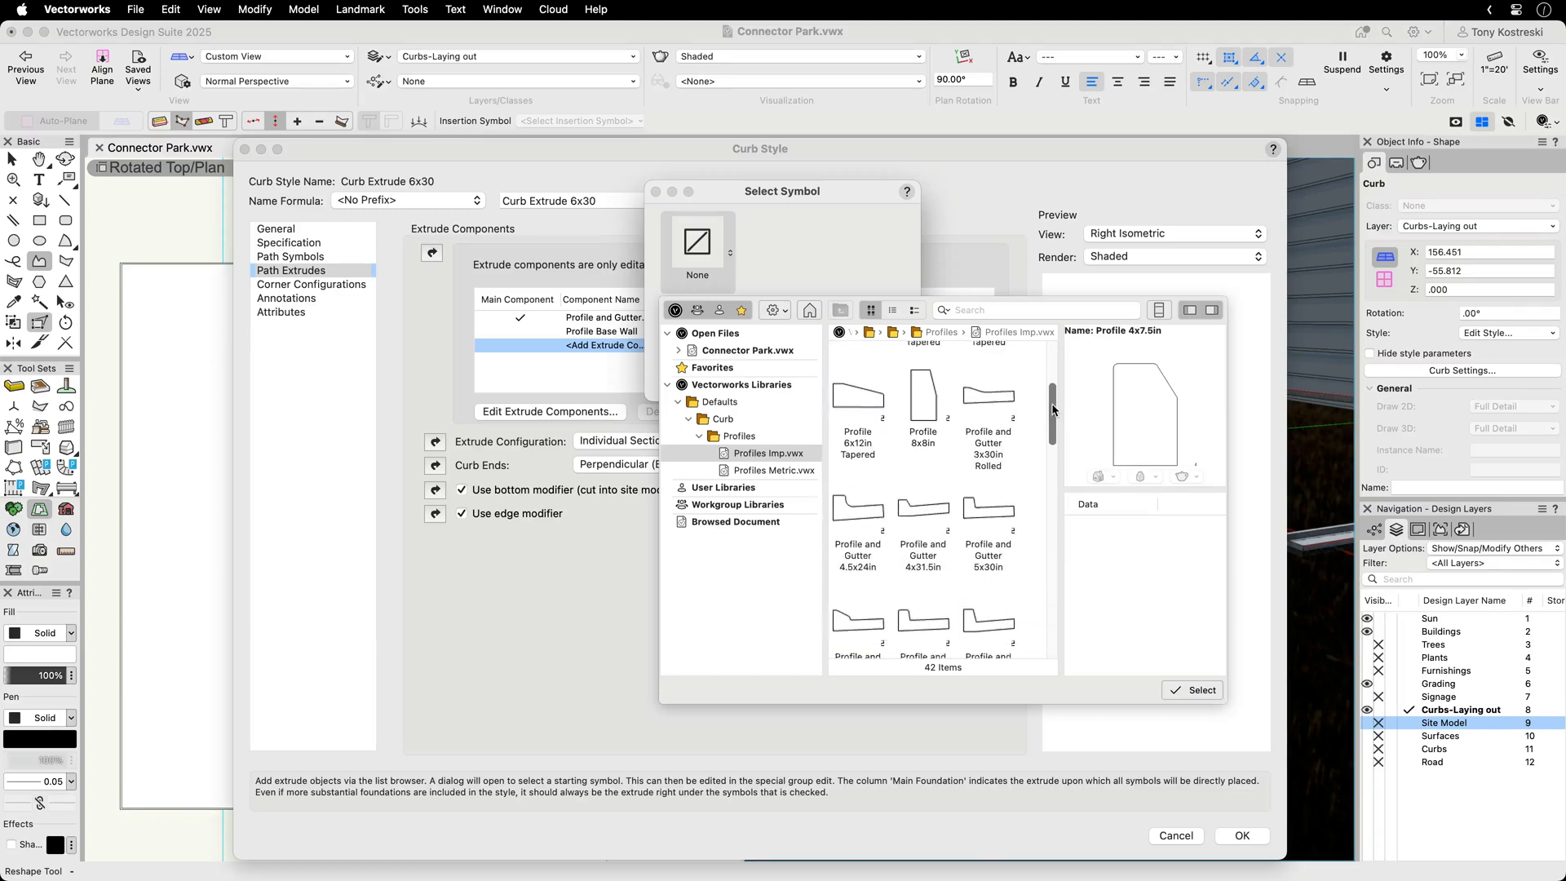
scroll(down, 3)
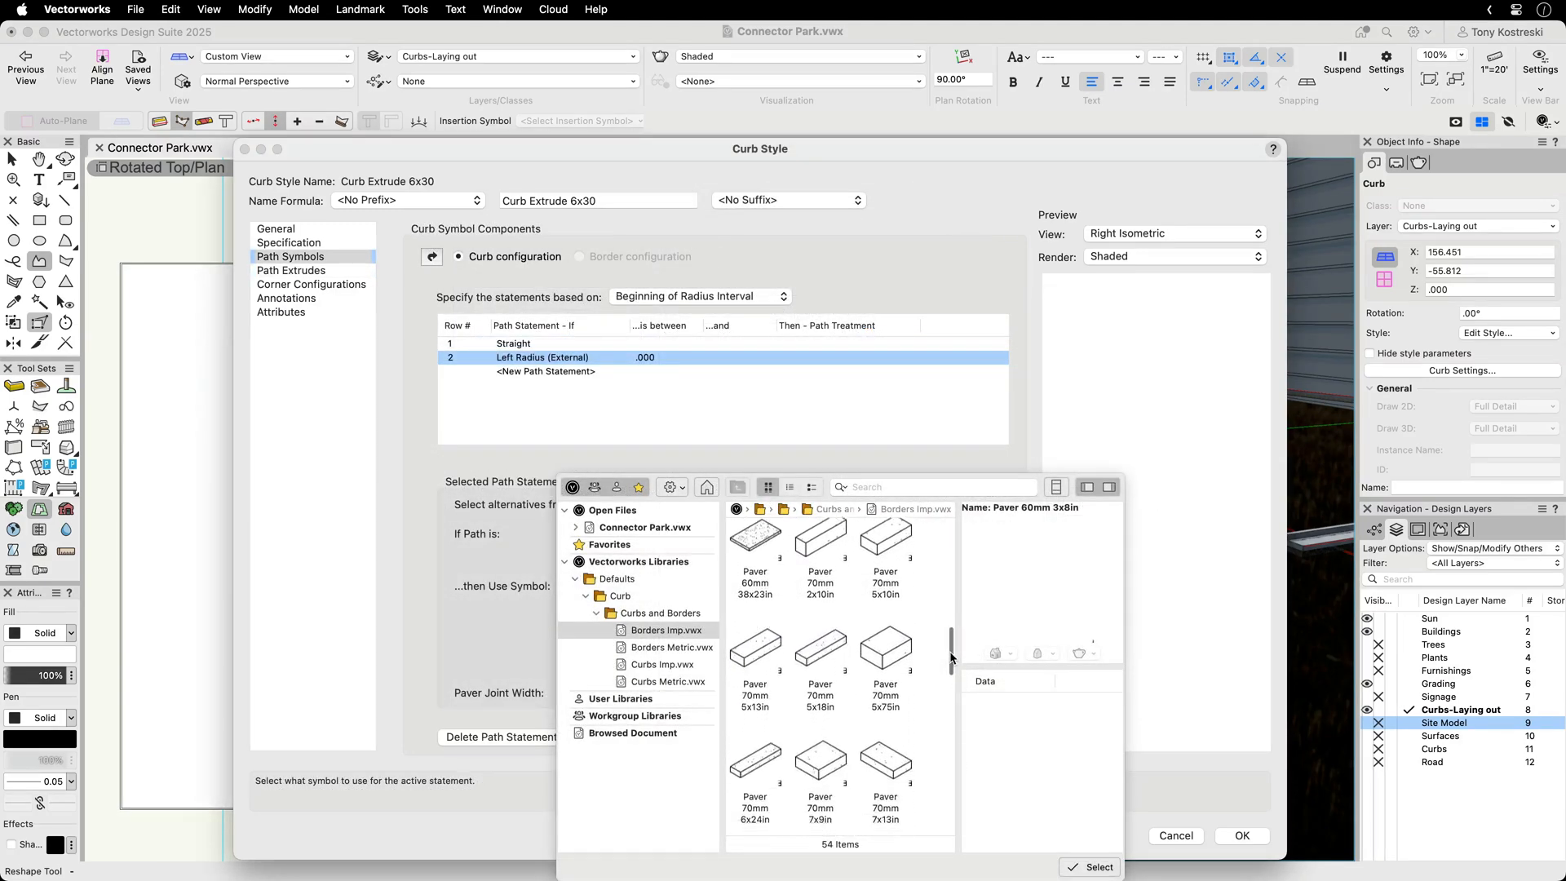
click(661, 663)
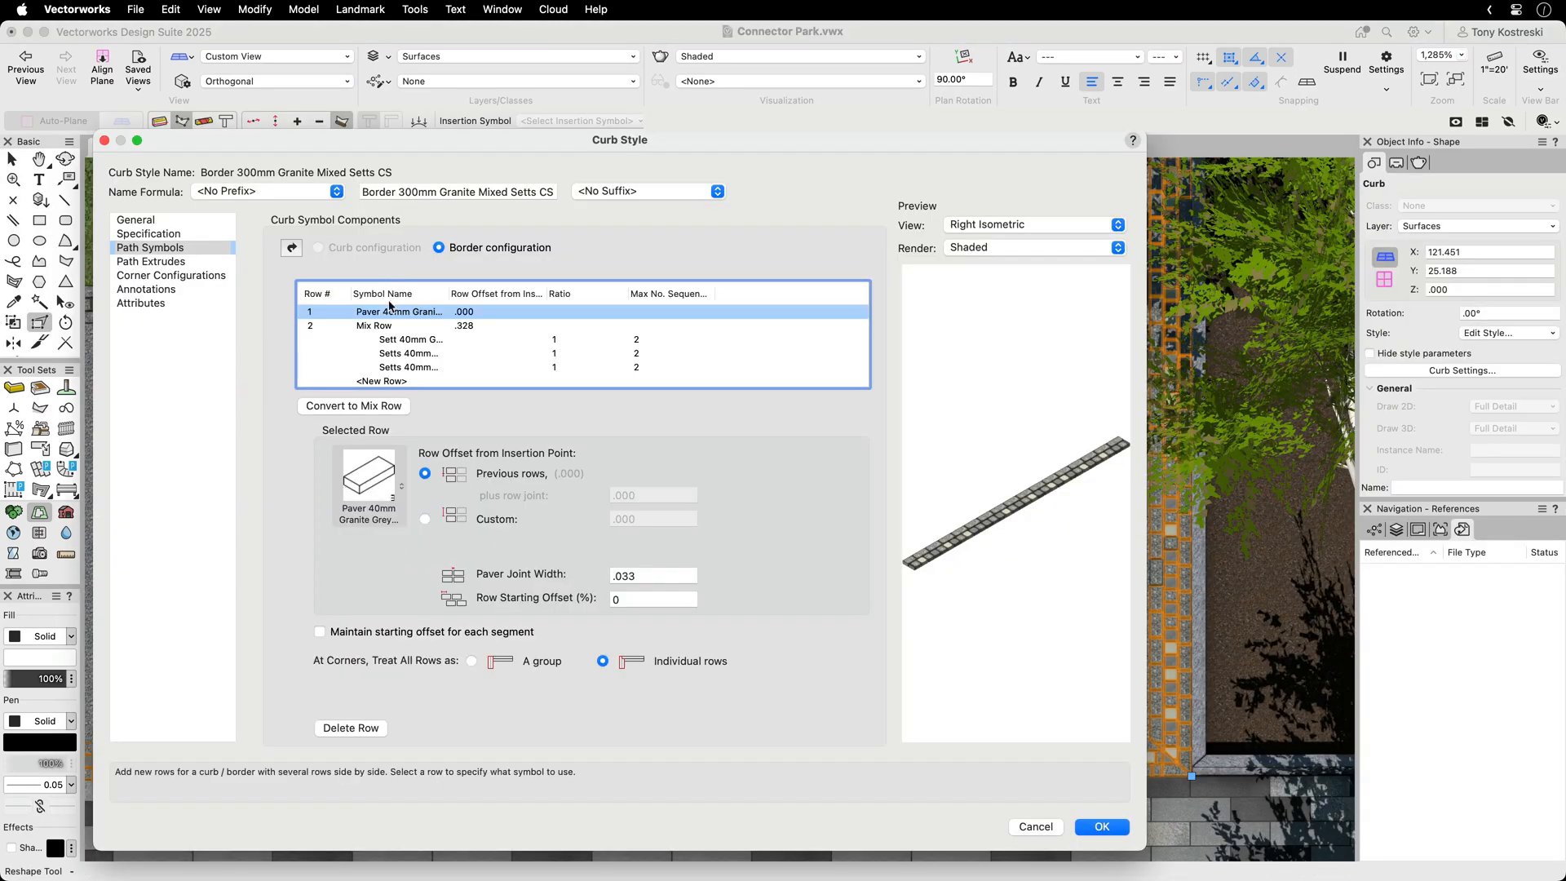
- Add a new border row using the Paver 40mm Granite symbol
click(408, 352)
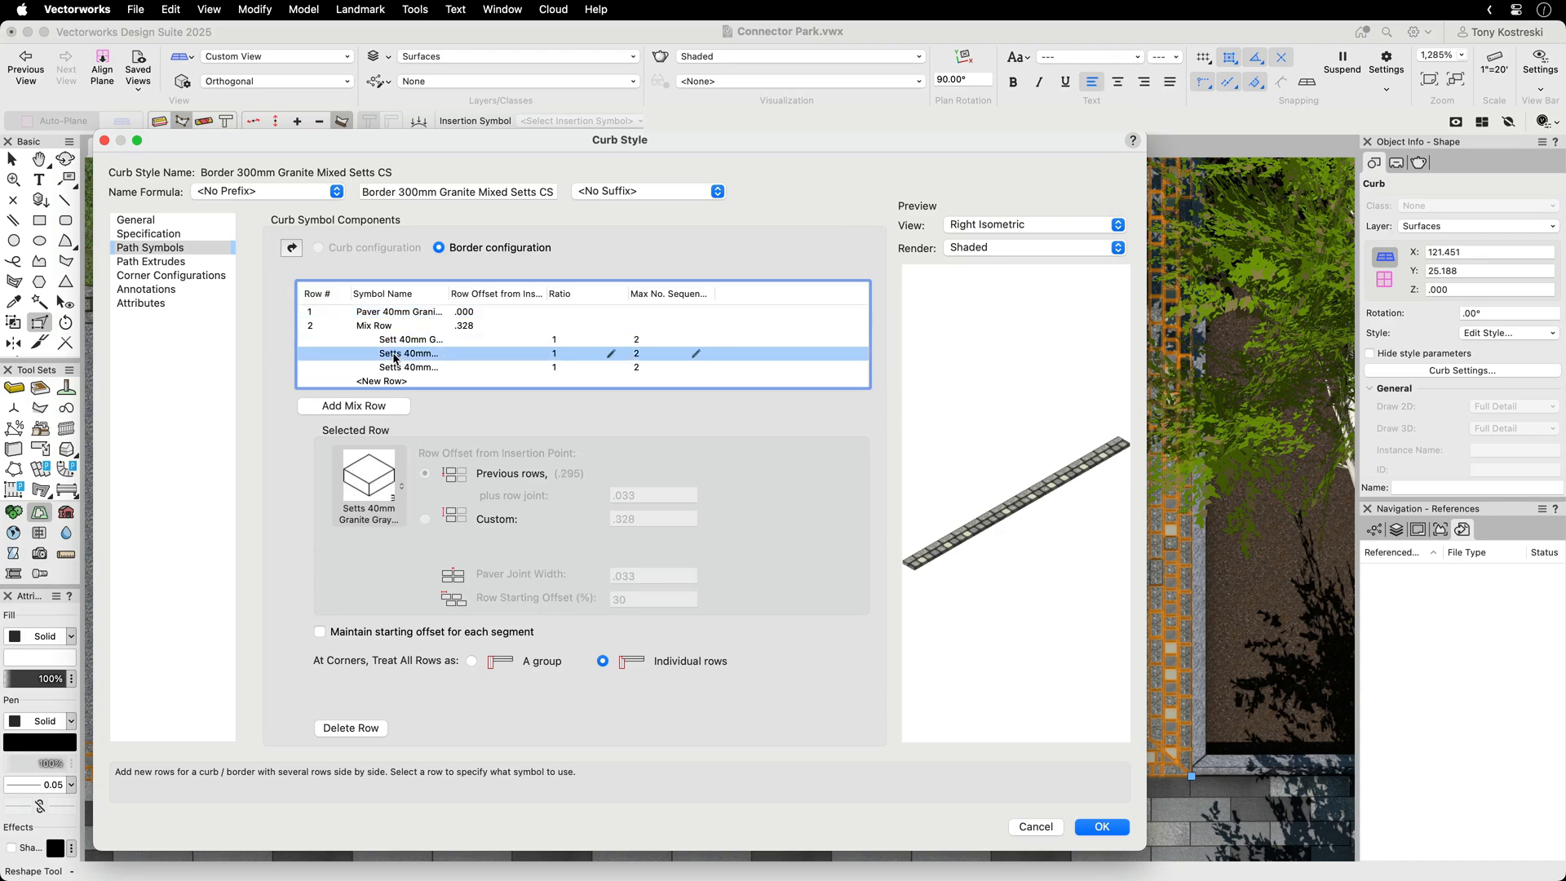
click(382, 381)
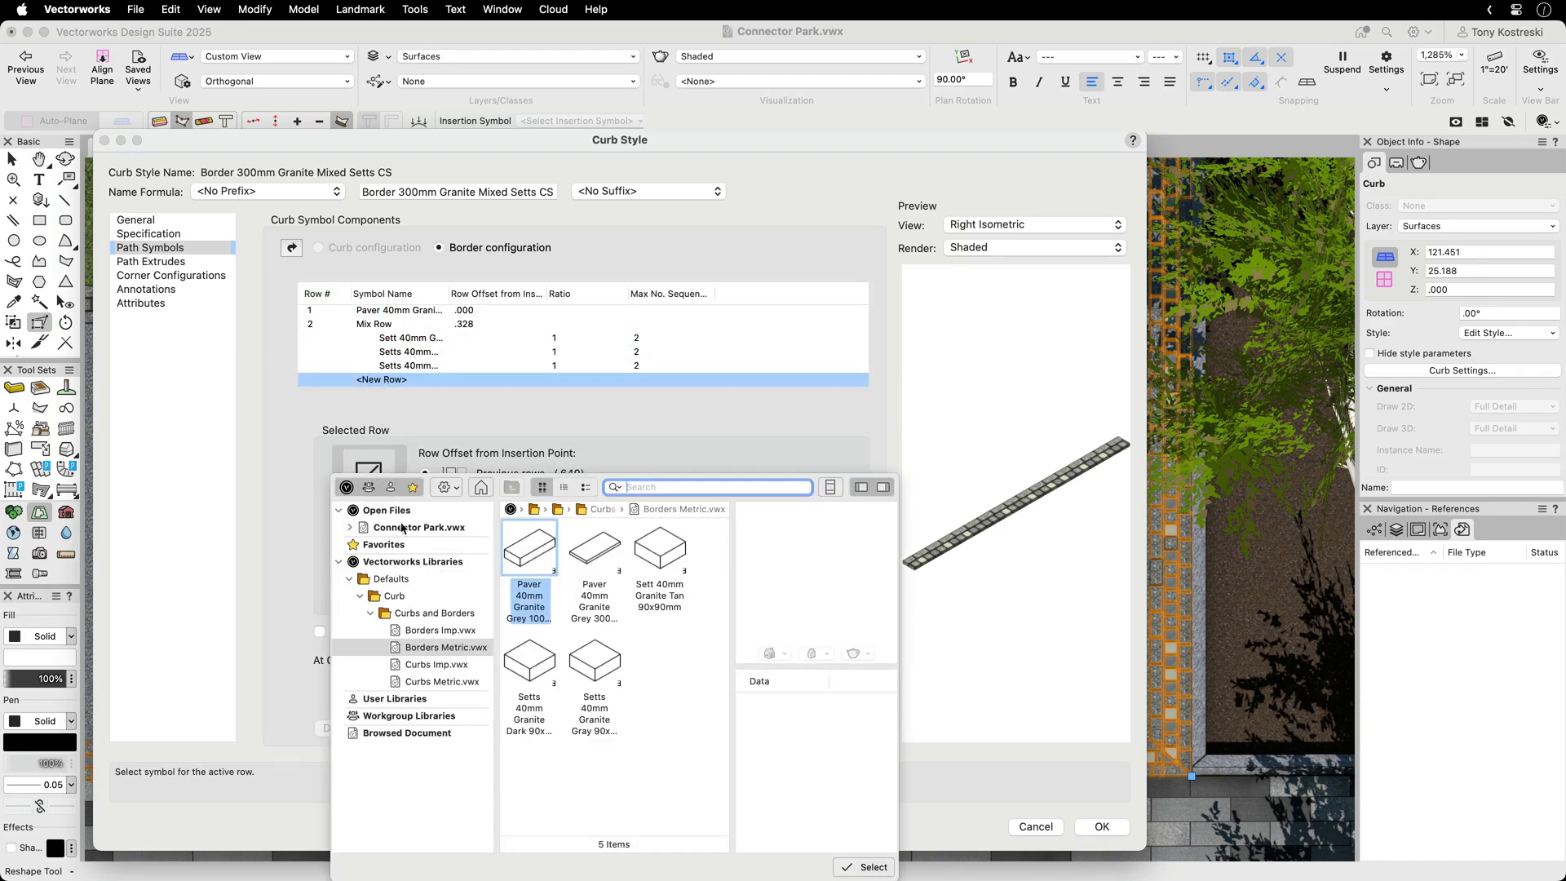
click(446, 630)
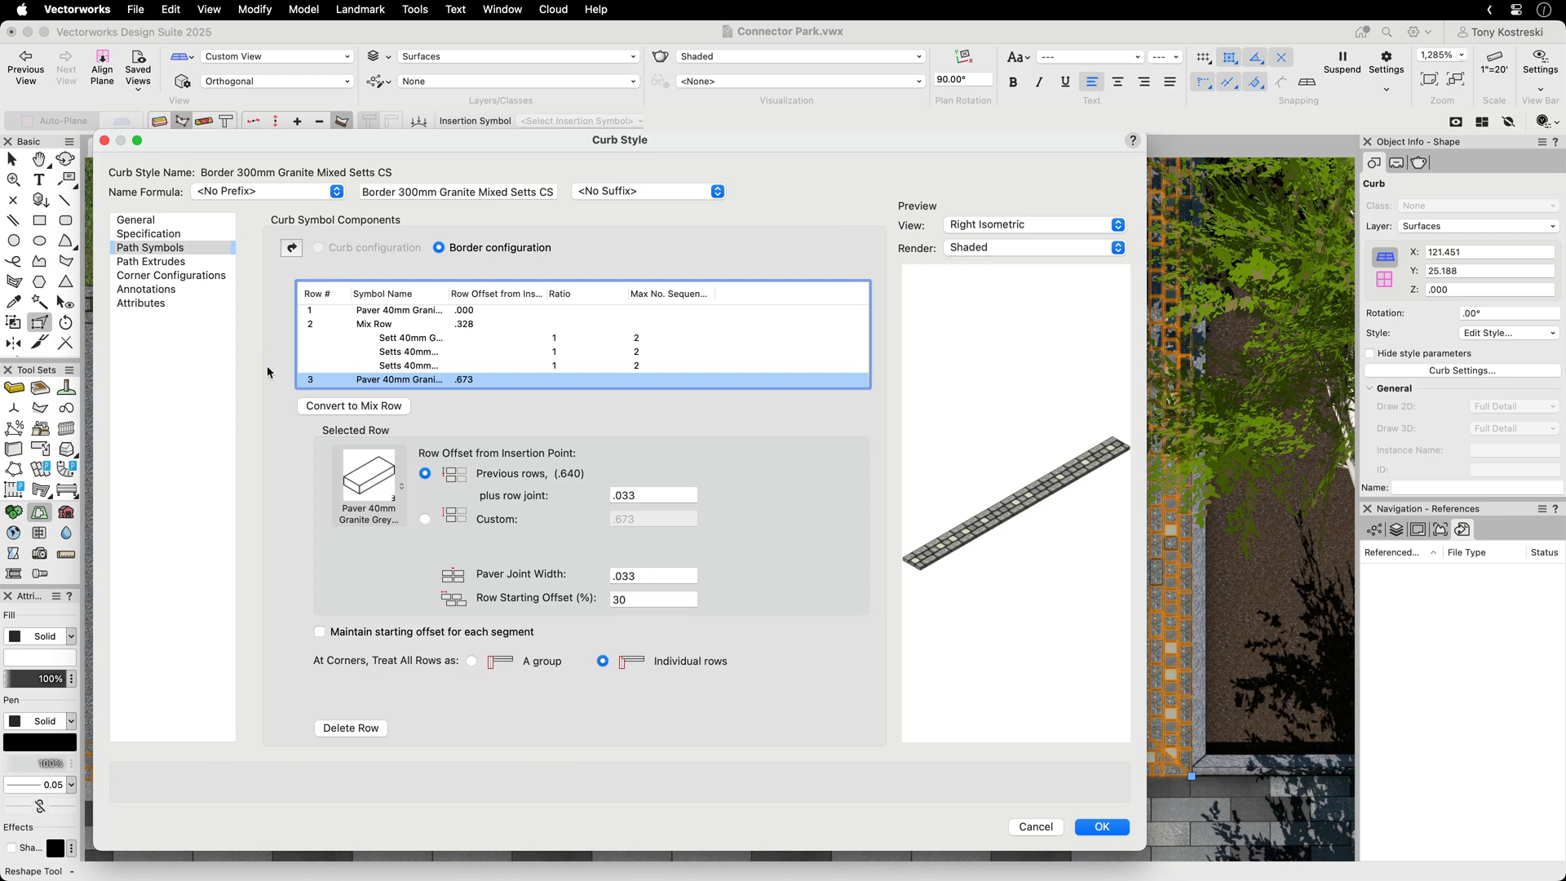
- Add a corner statement to the granite border's Corner Configurations and confirm the style
click(171, 276)
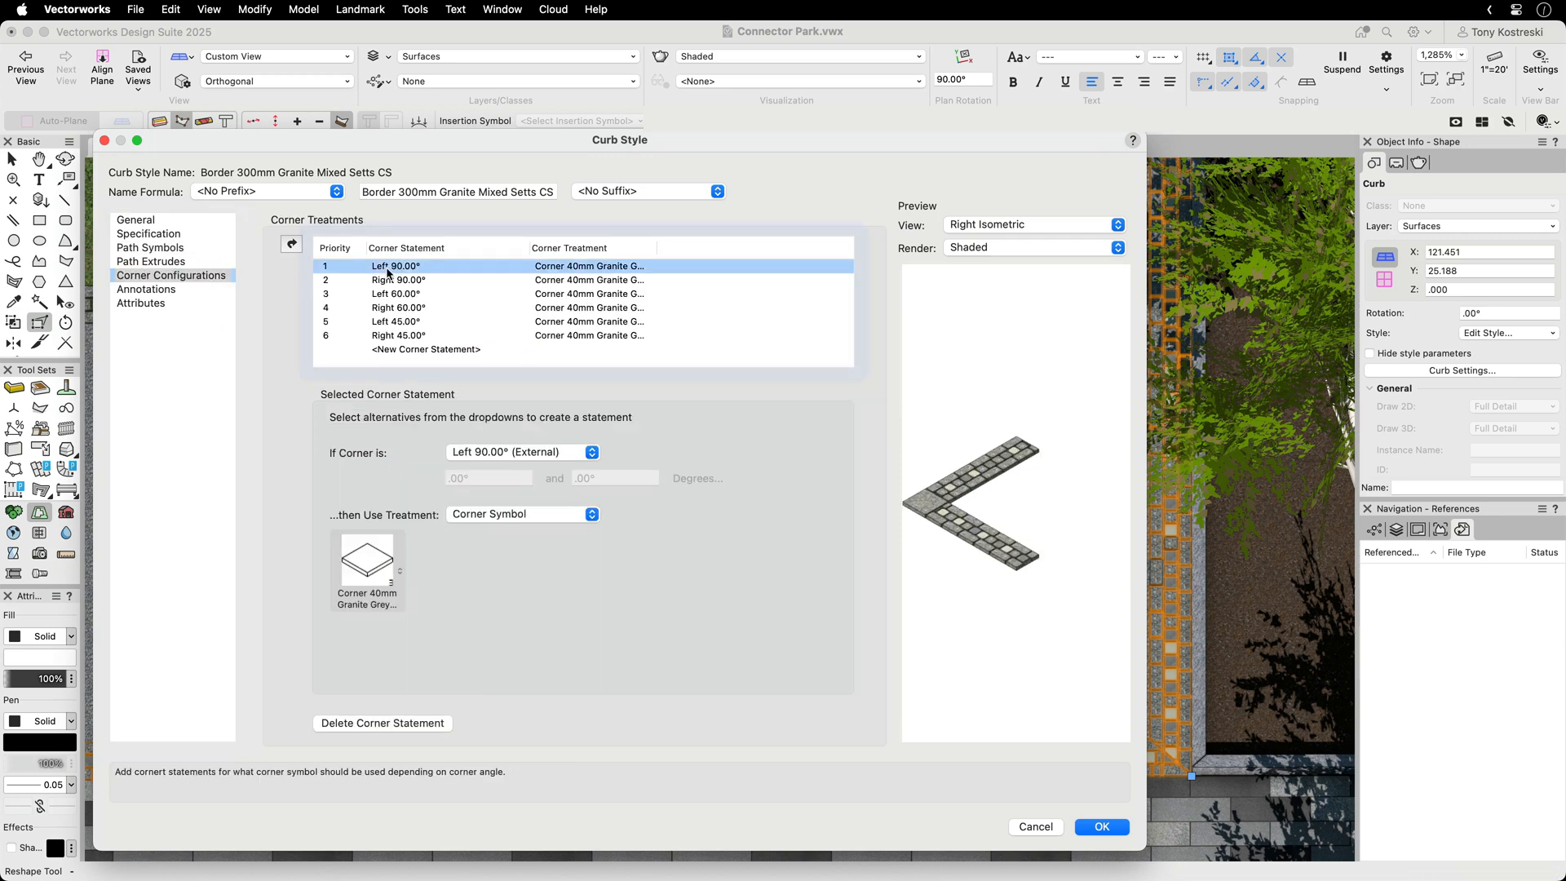
click(397, 293)
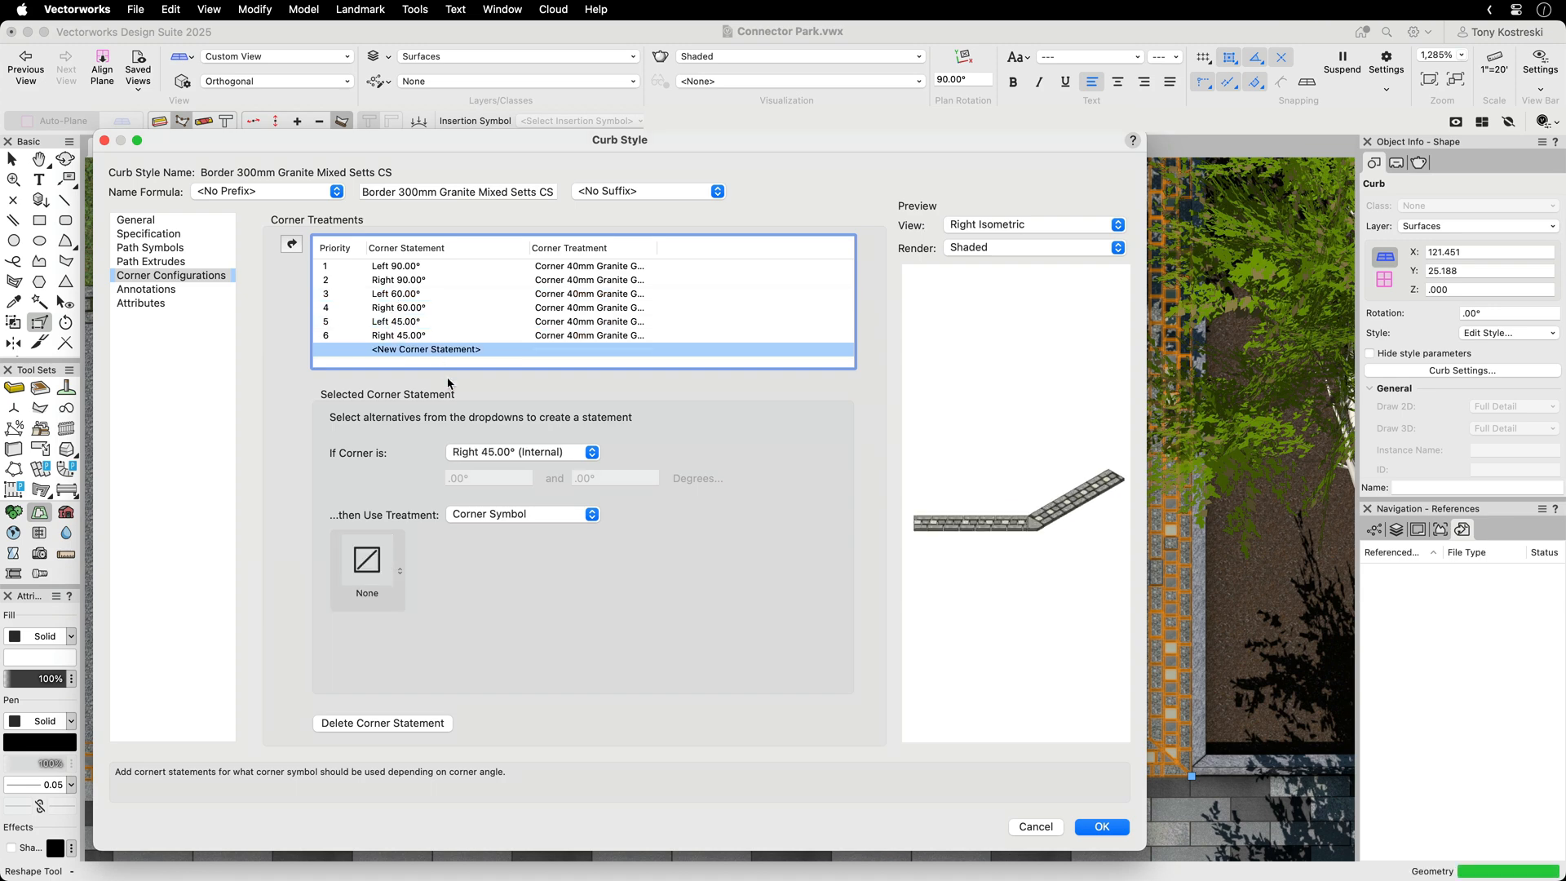
click(521, 513)
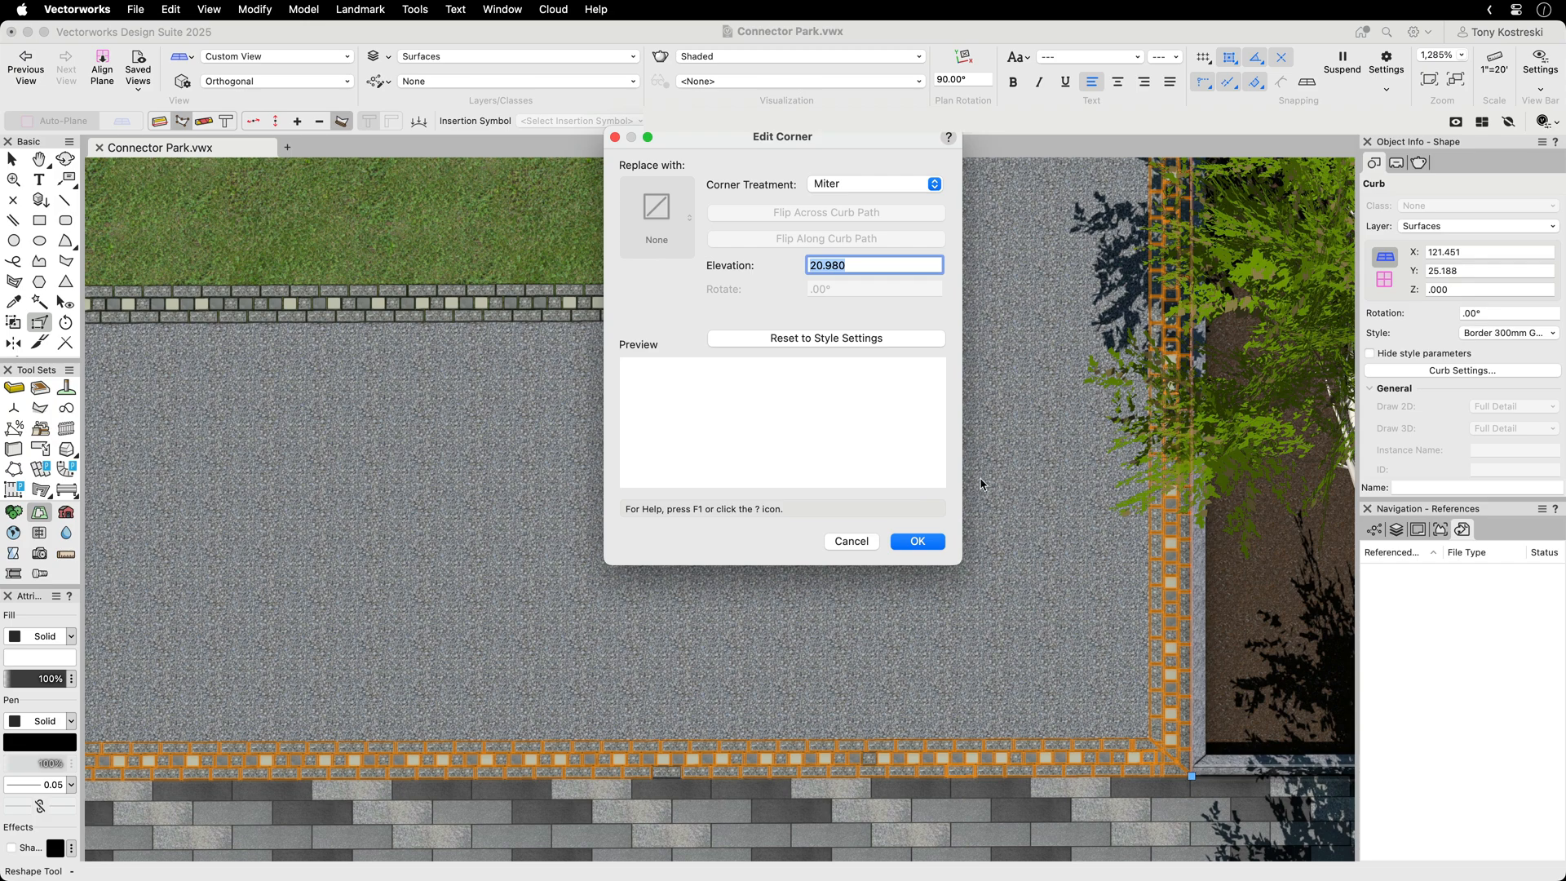
click(916, 540)
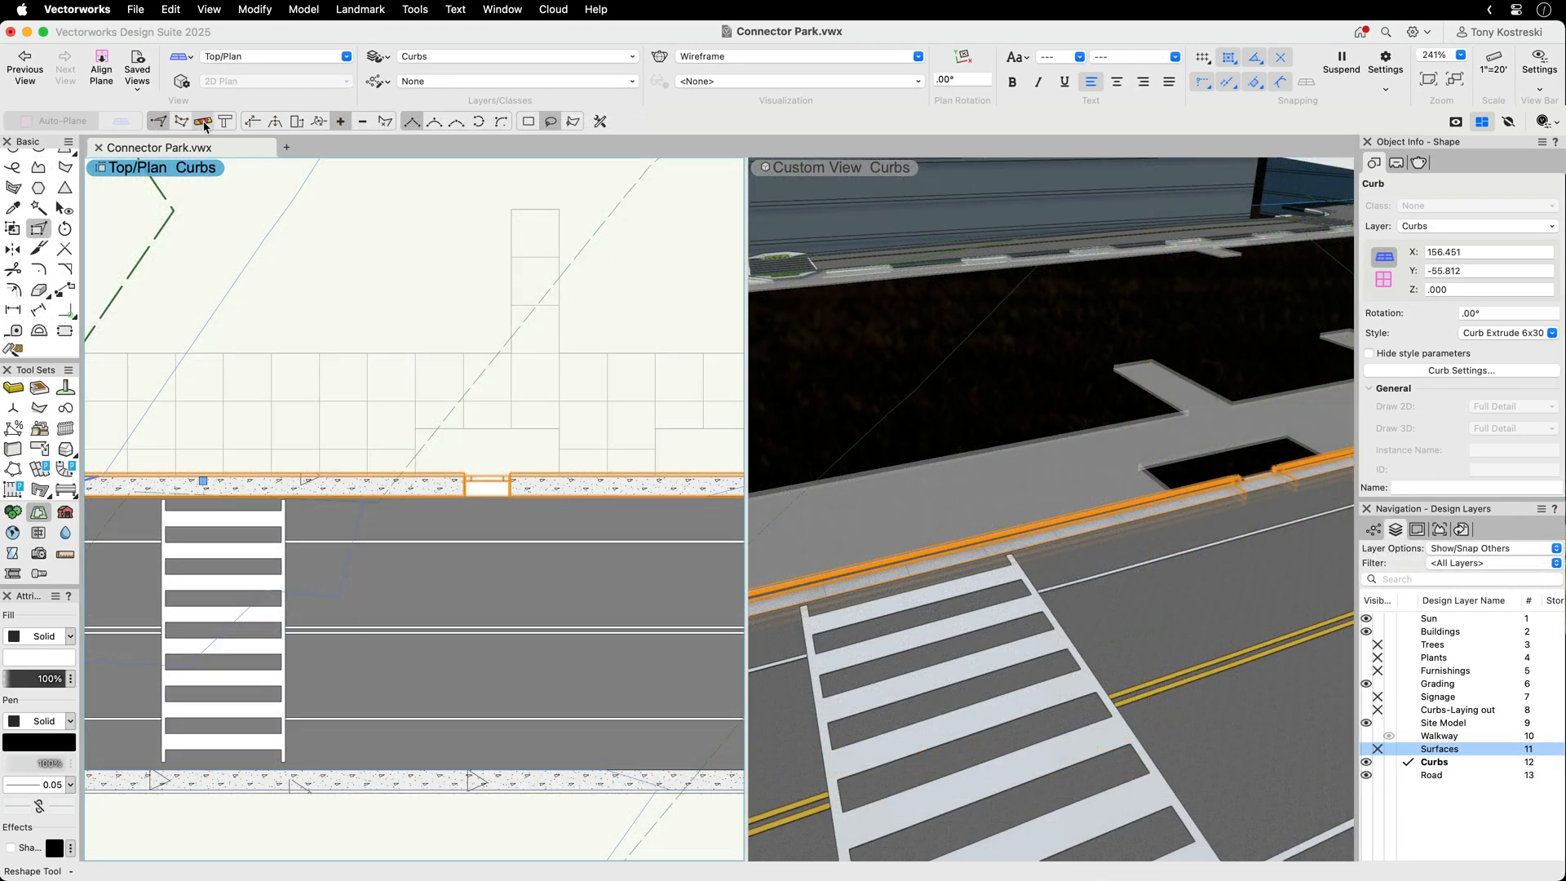
- Insert a Ramp ADA Max 60in 7.5 Percent into the curb at the crosswalk
click(203, 120)
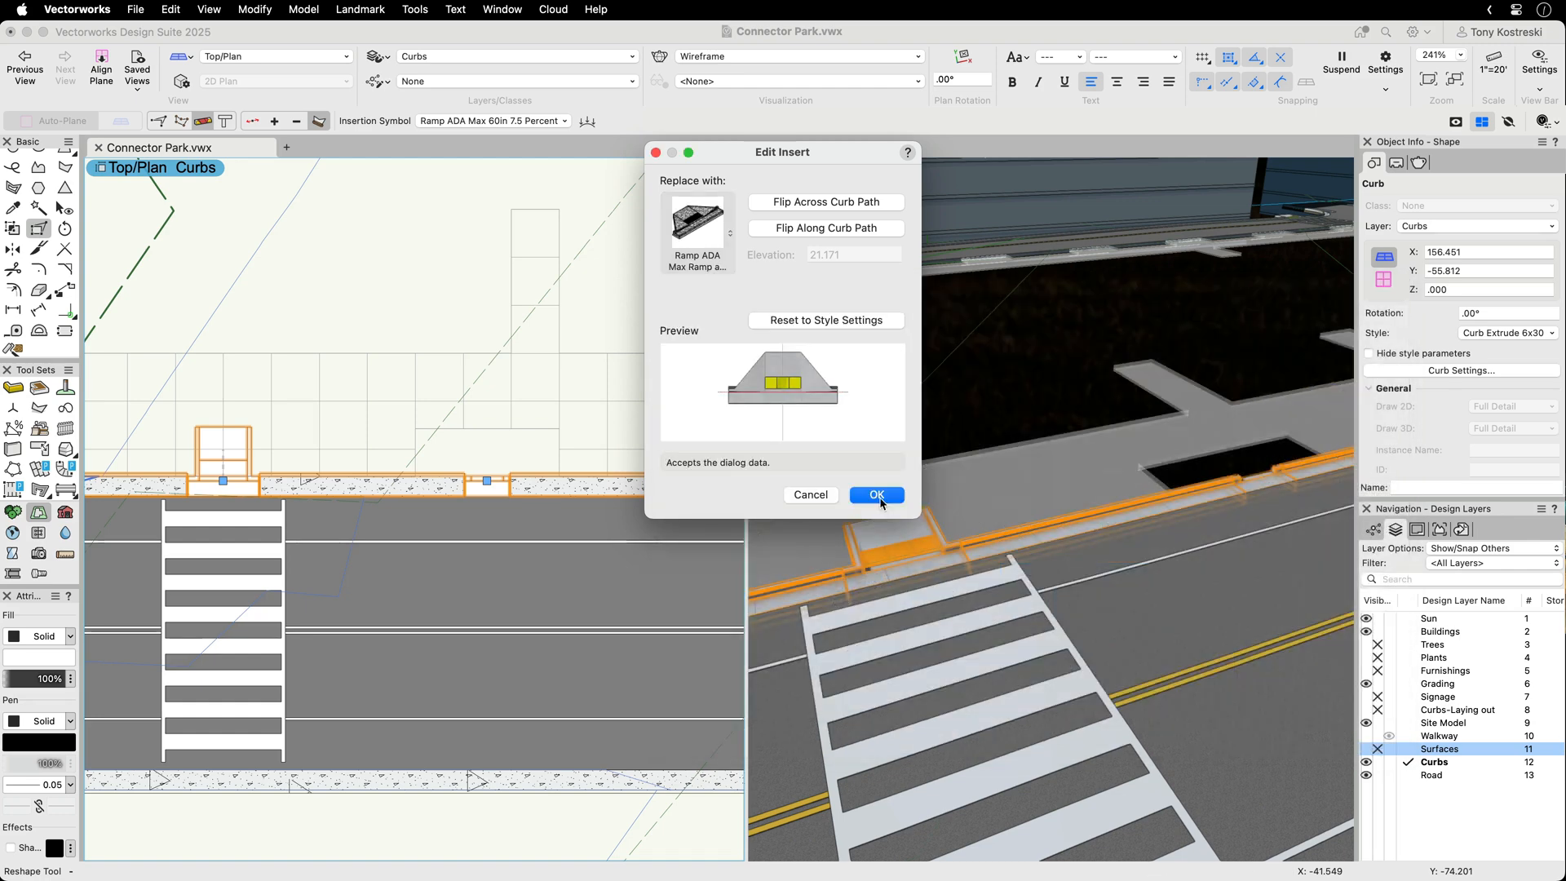
click(876, 495)
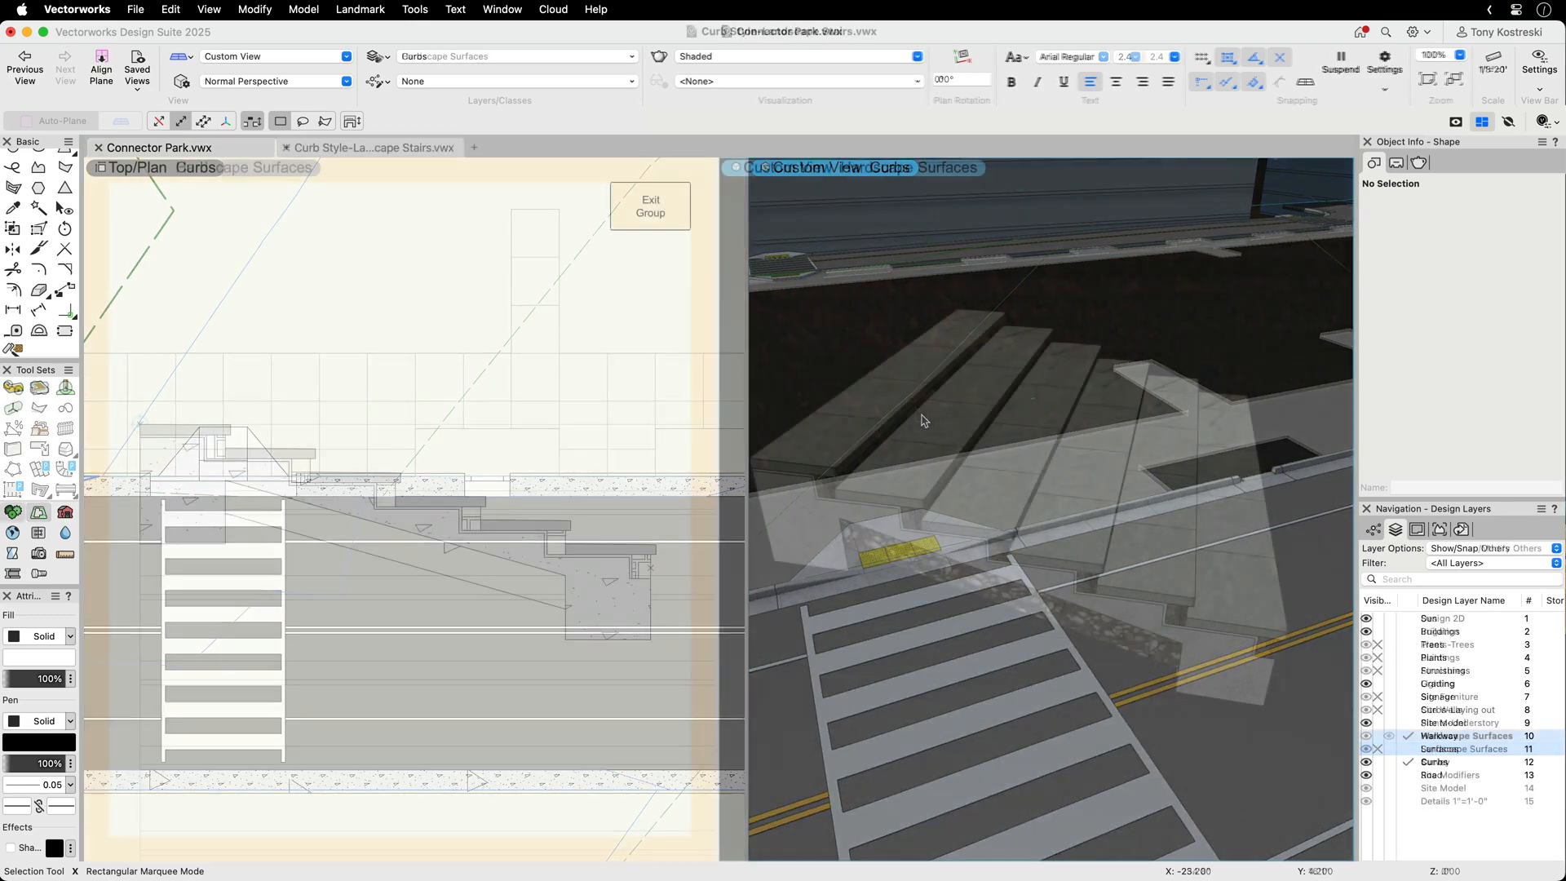
- View the Landscape Stairs, Connector Park and Office Complex & Landscape files in 3D
click(372, 147)
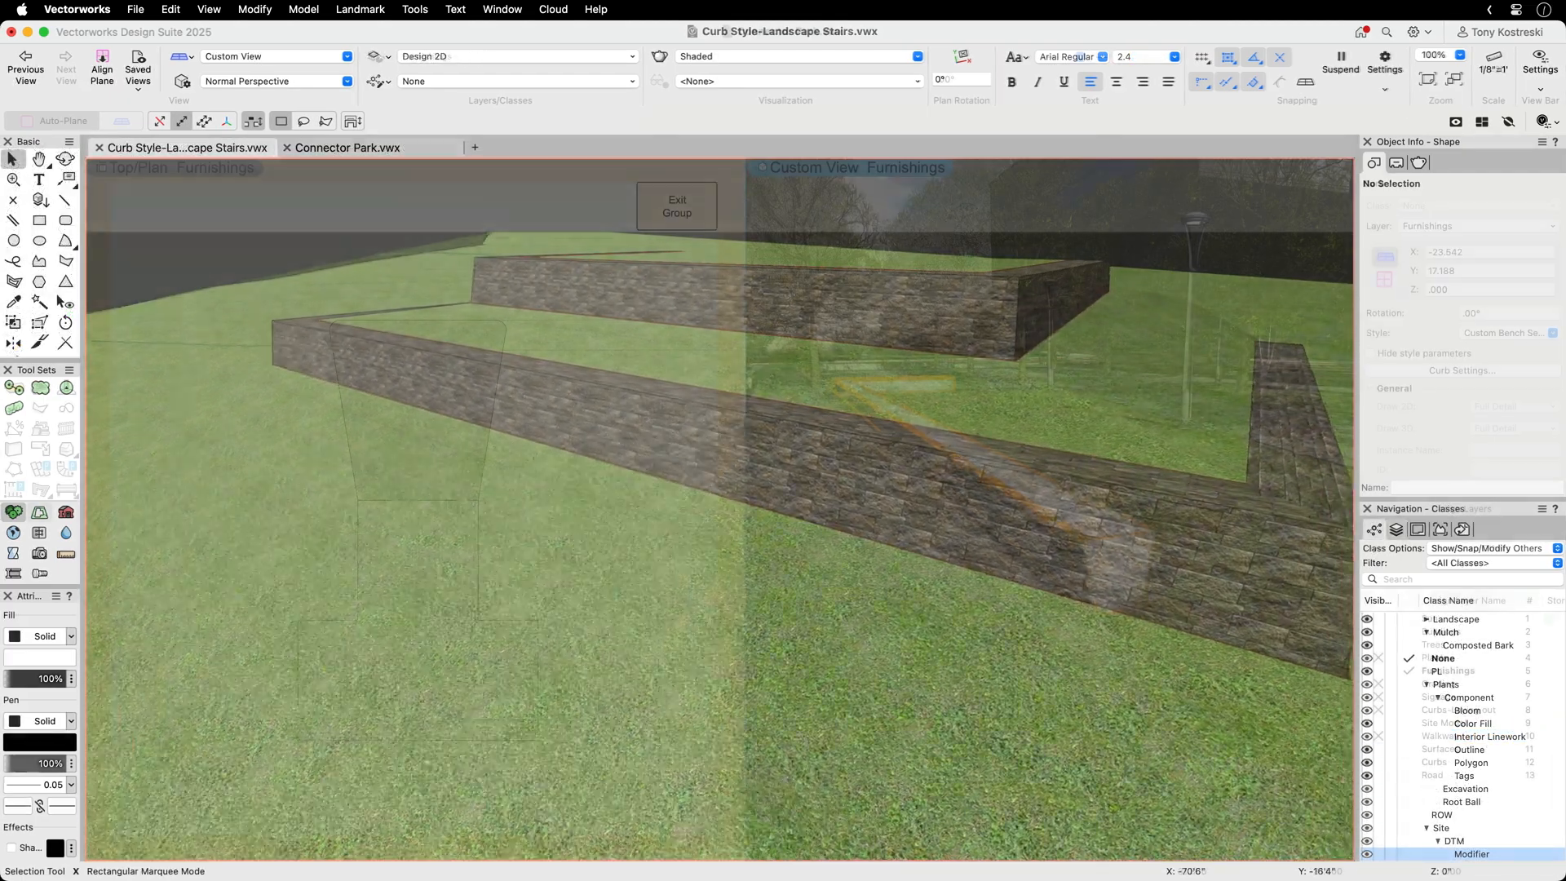
click(348, 147)
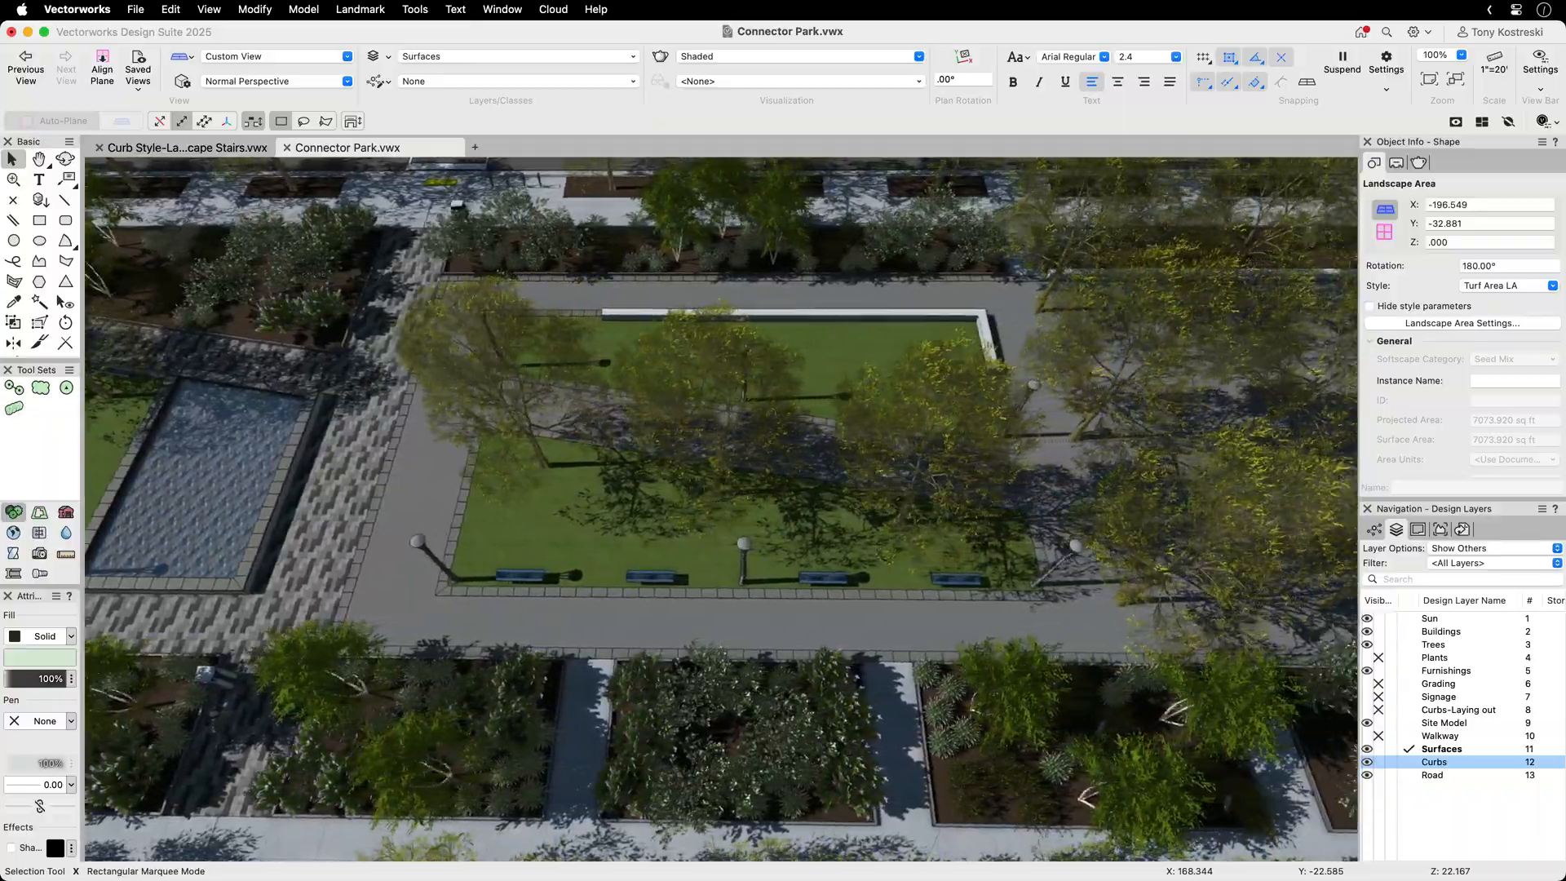
click(560, 147)
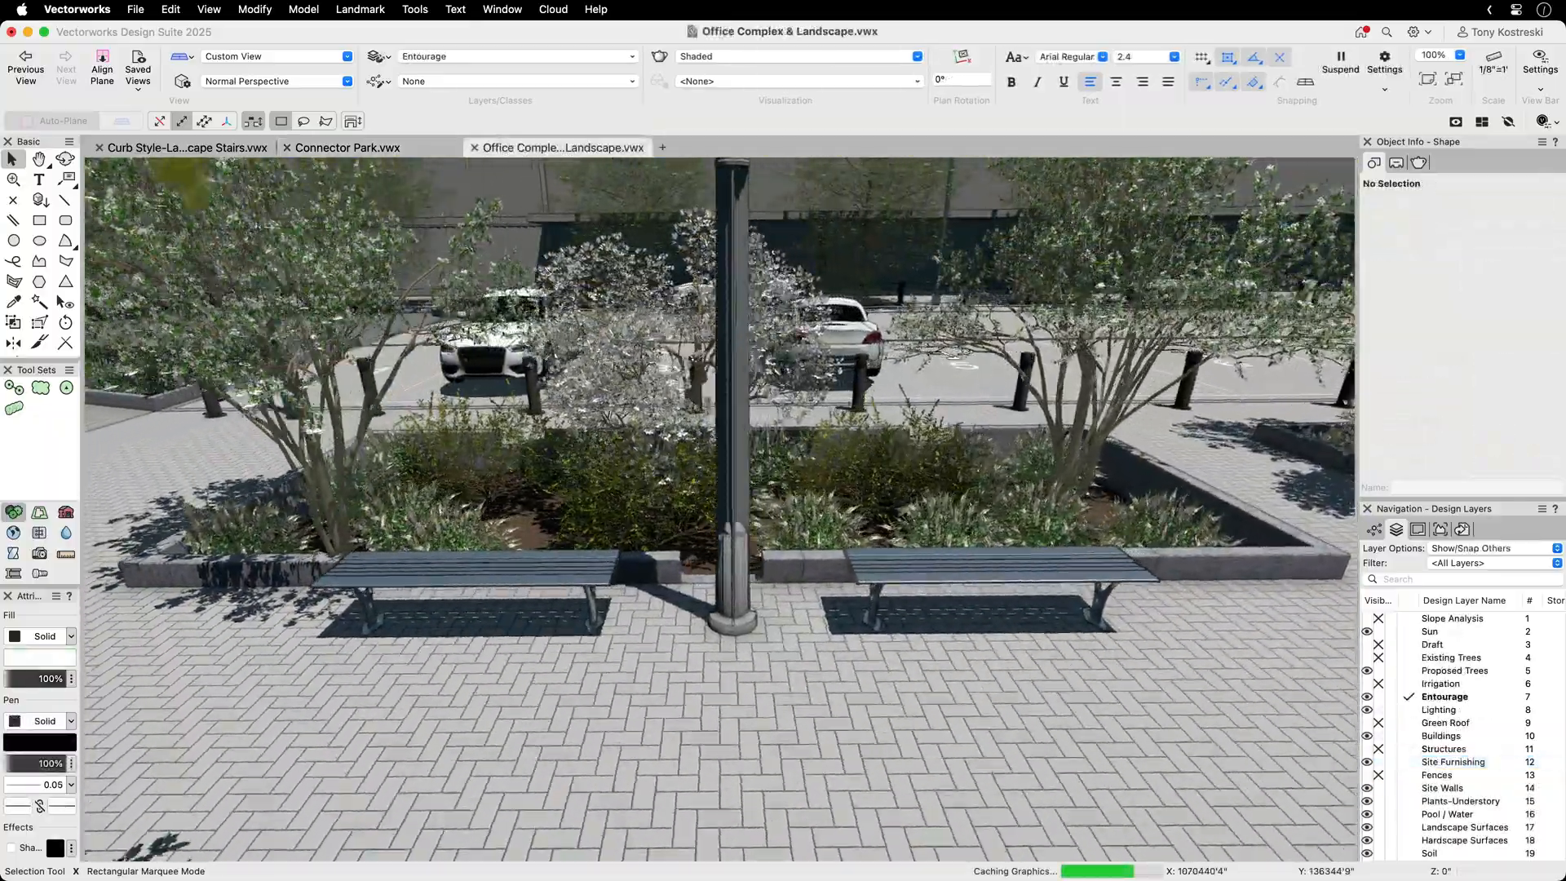